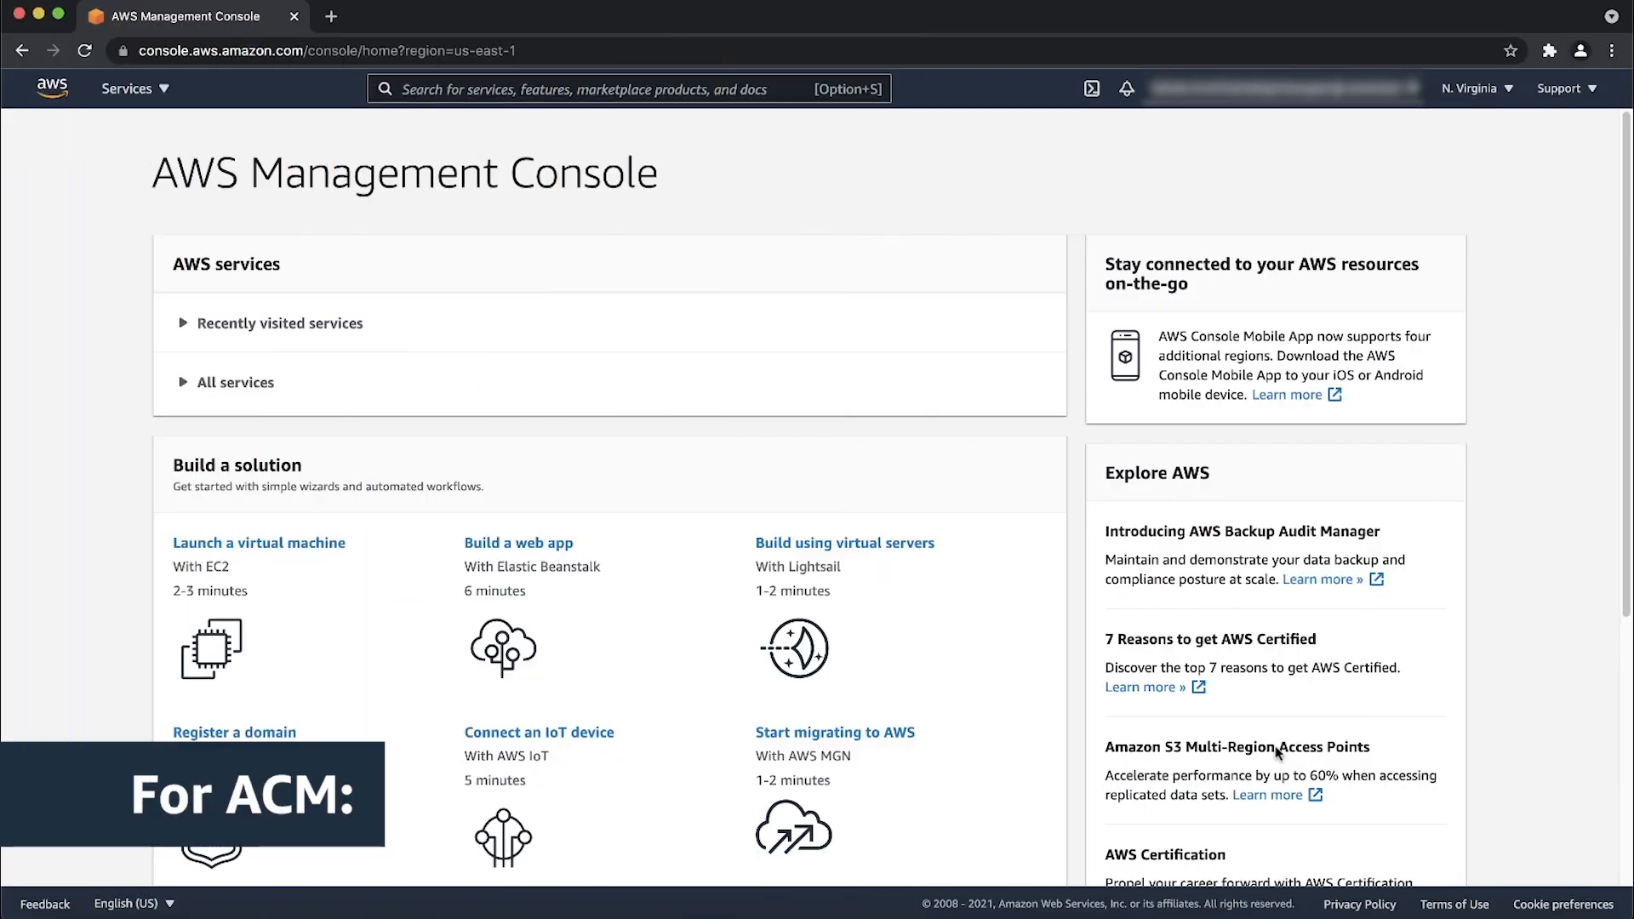
Search the console for 'Certificate Manager' and open the ACM service.
text(c)
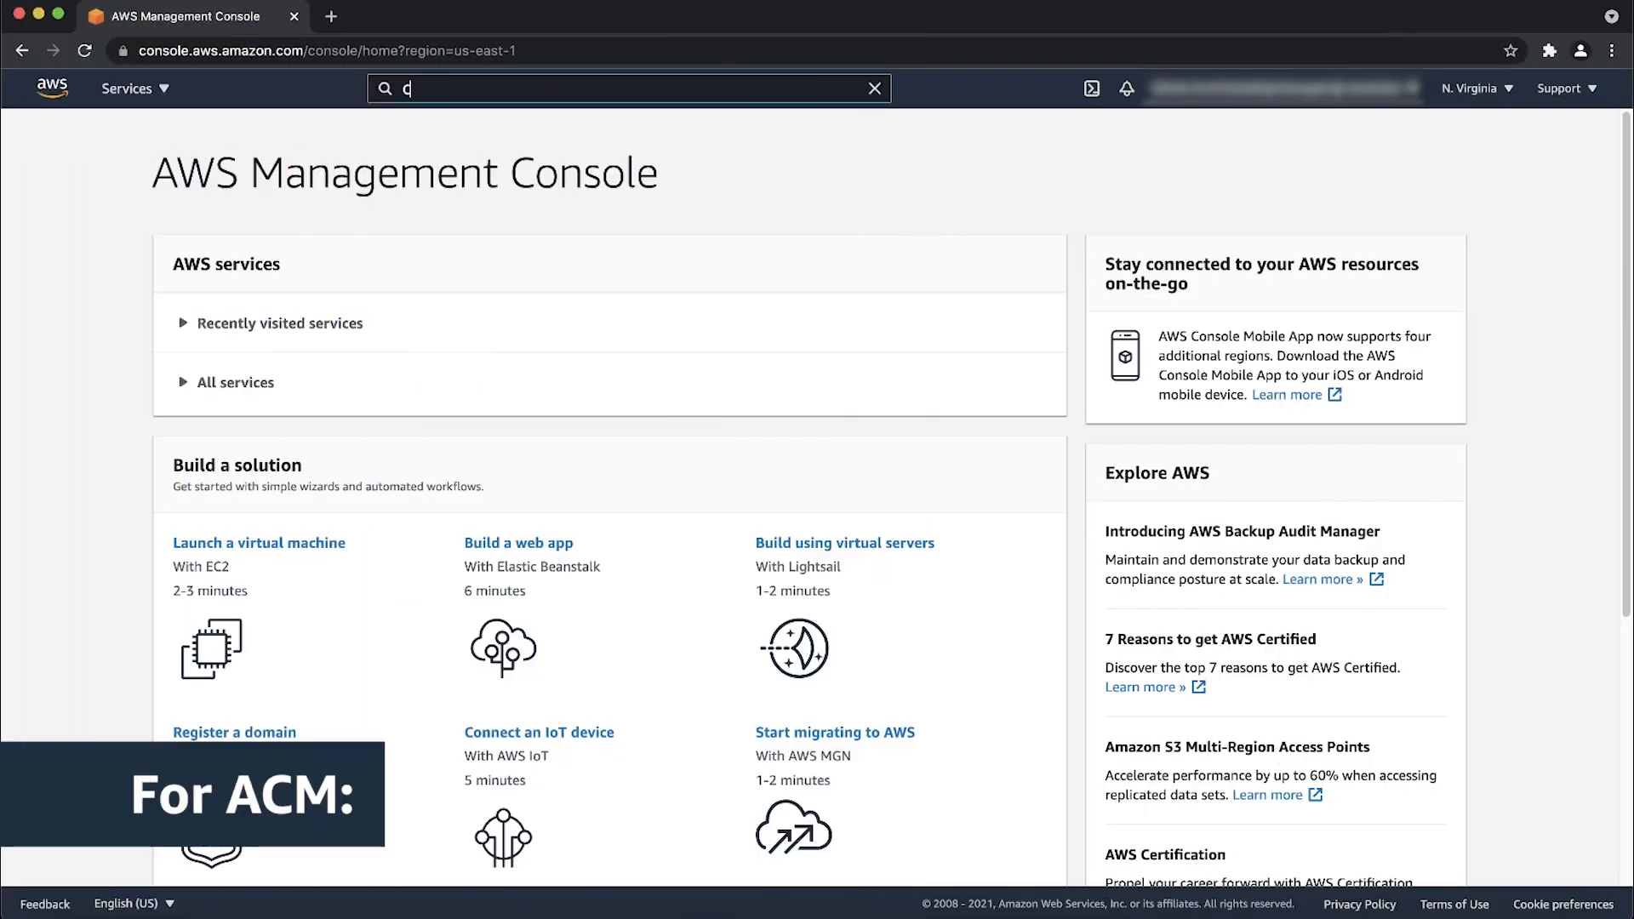
text(Certificate Manager)
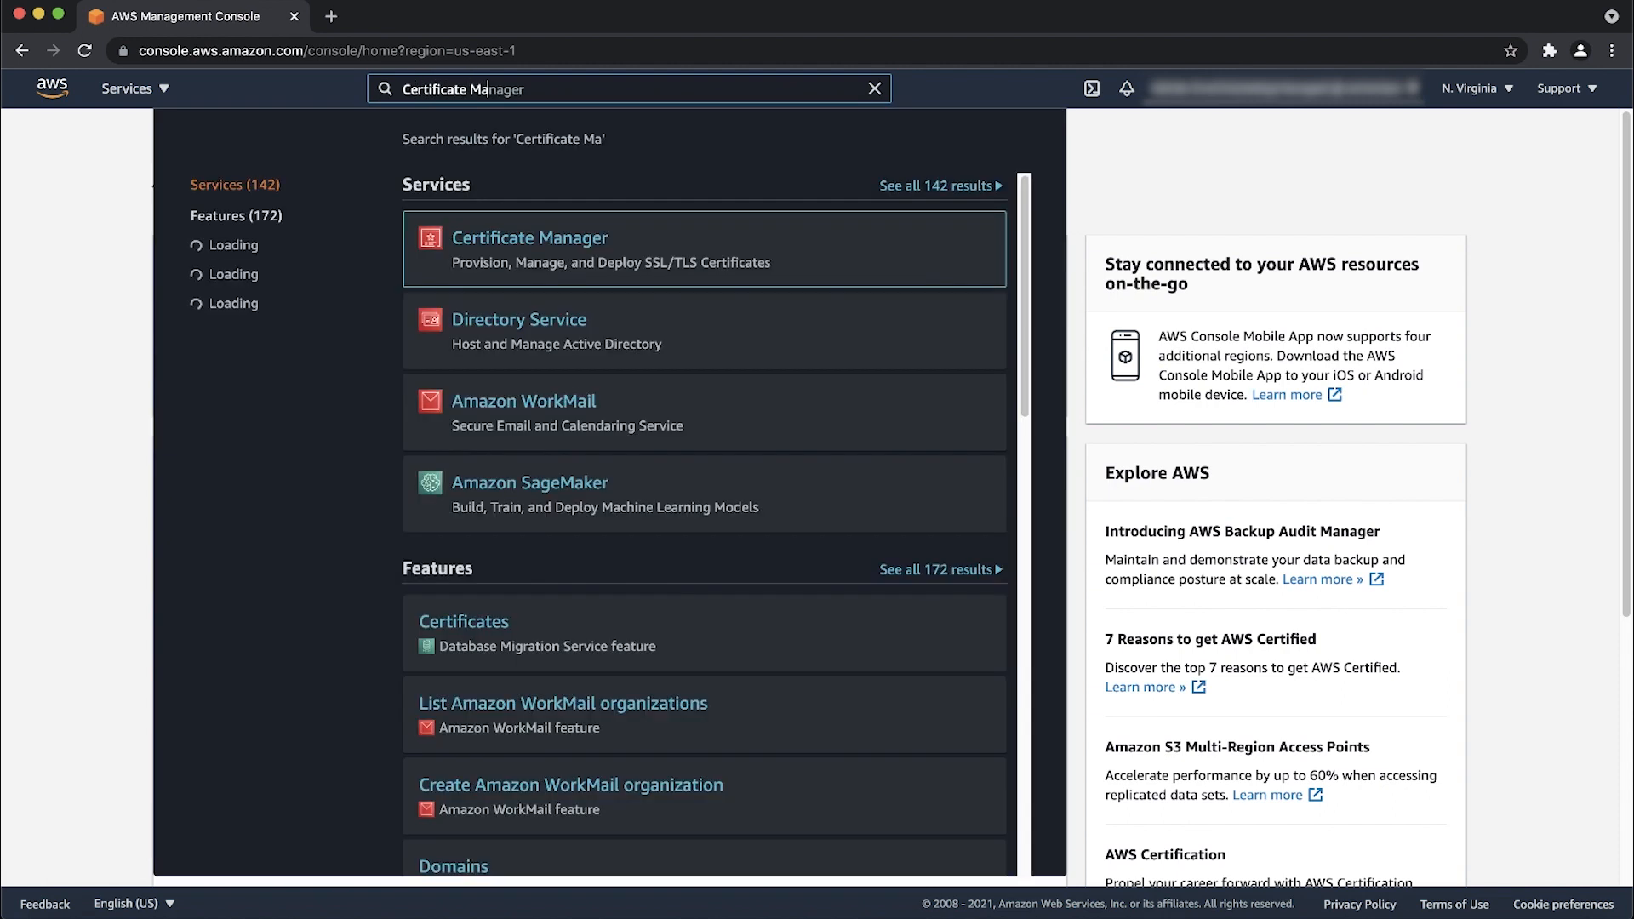
click(529, 237)
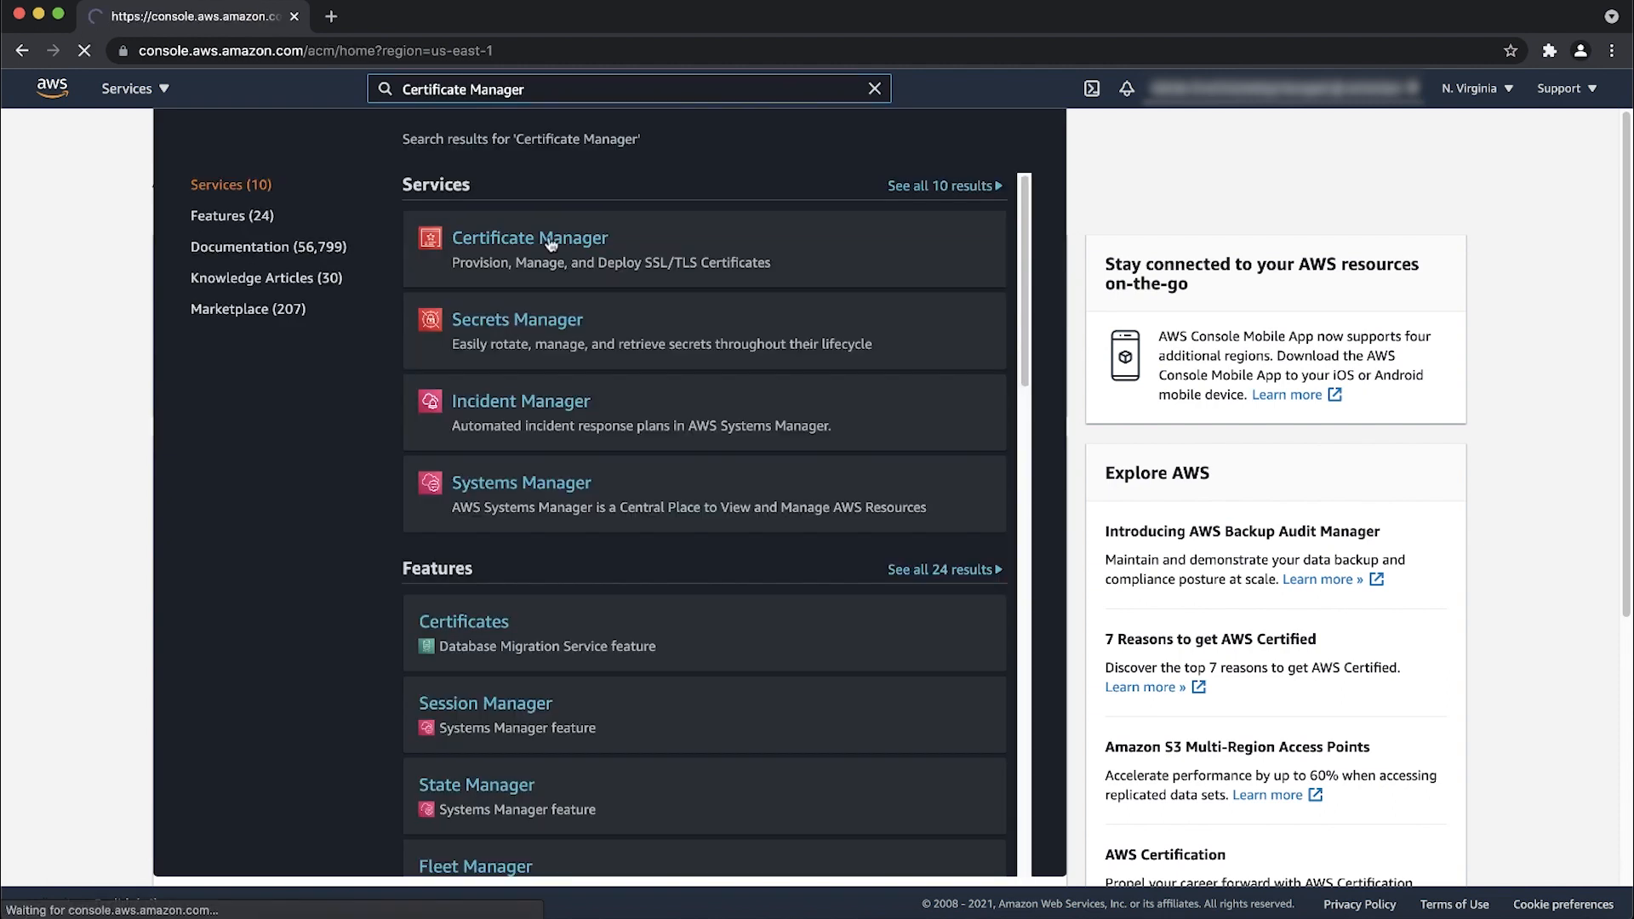
click(529, 238)
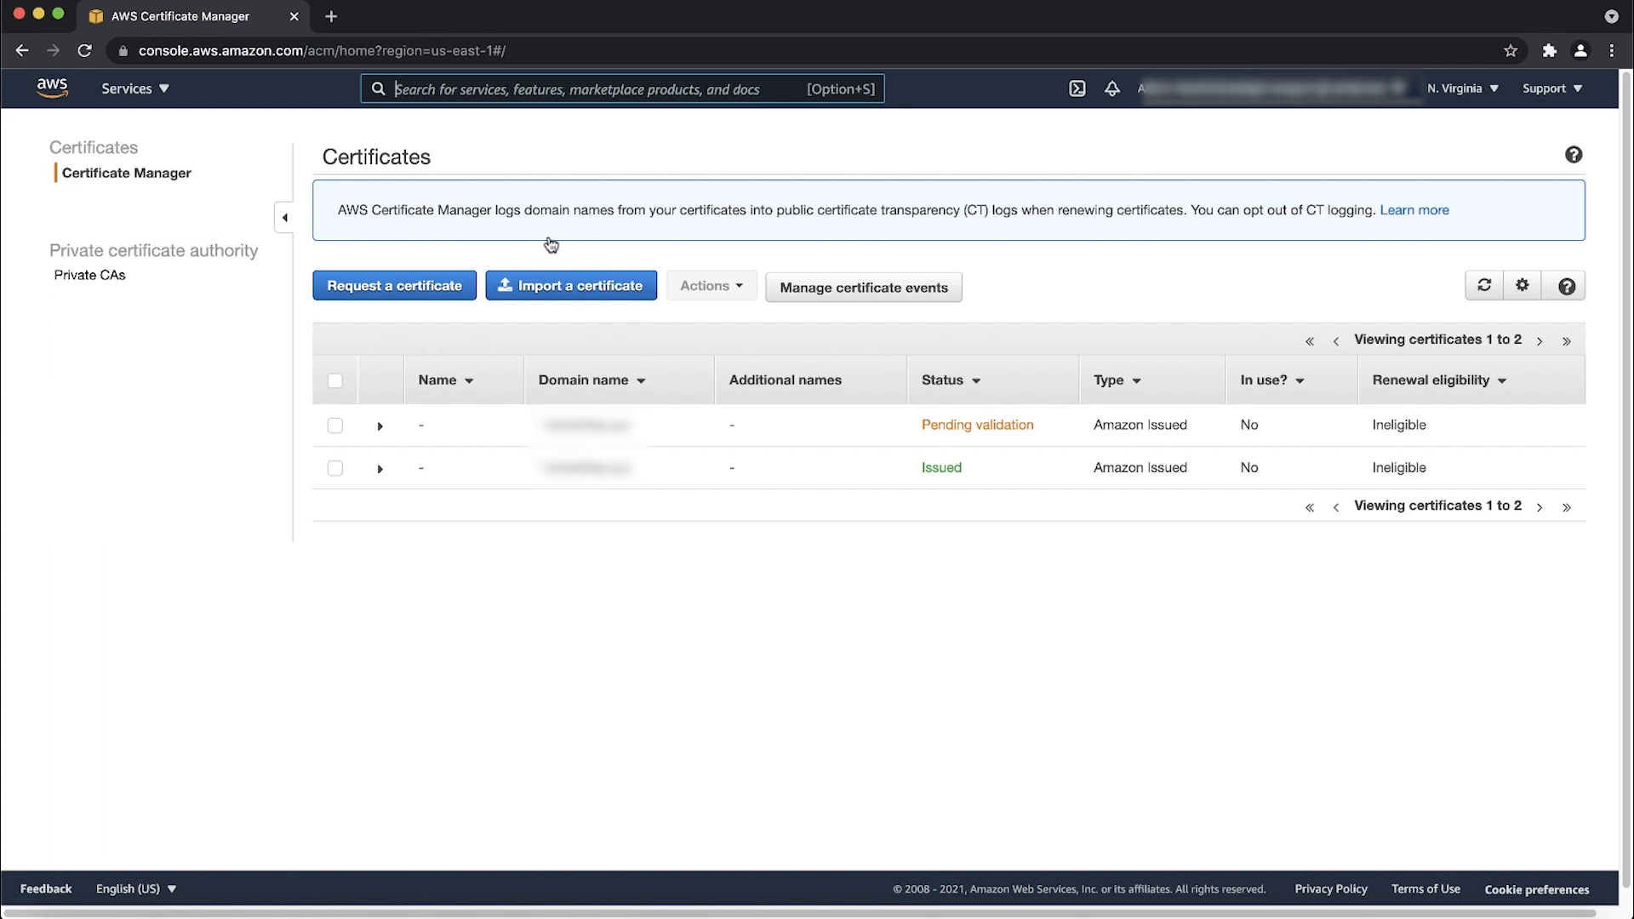
mouse_move(1437, 103)
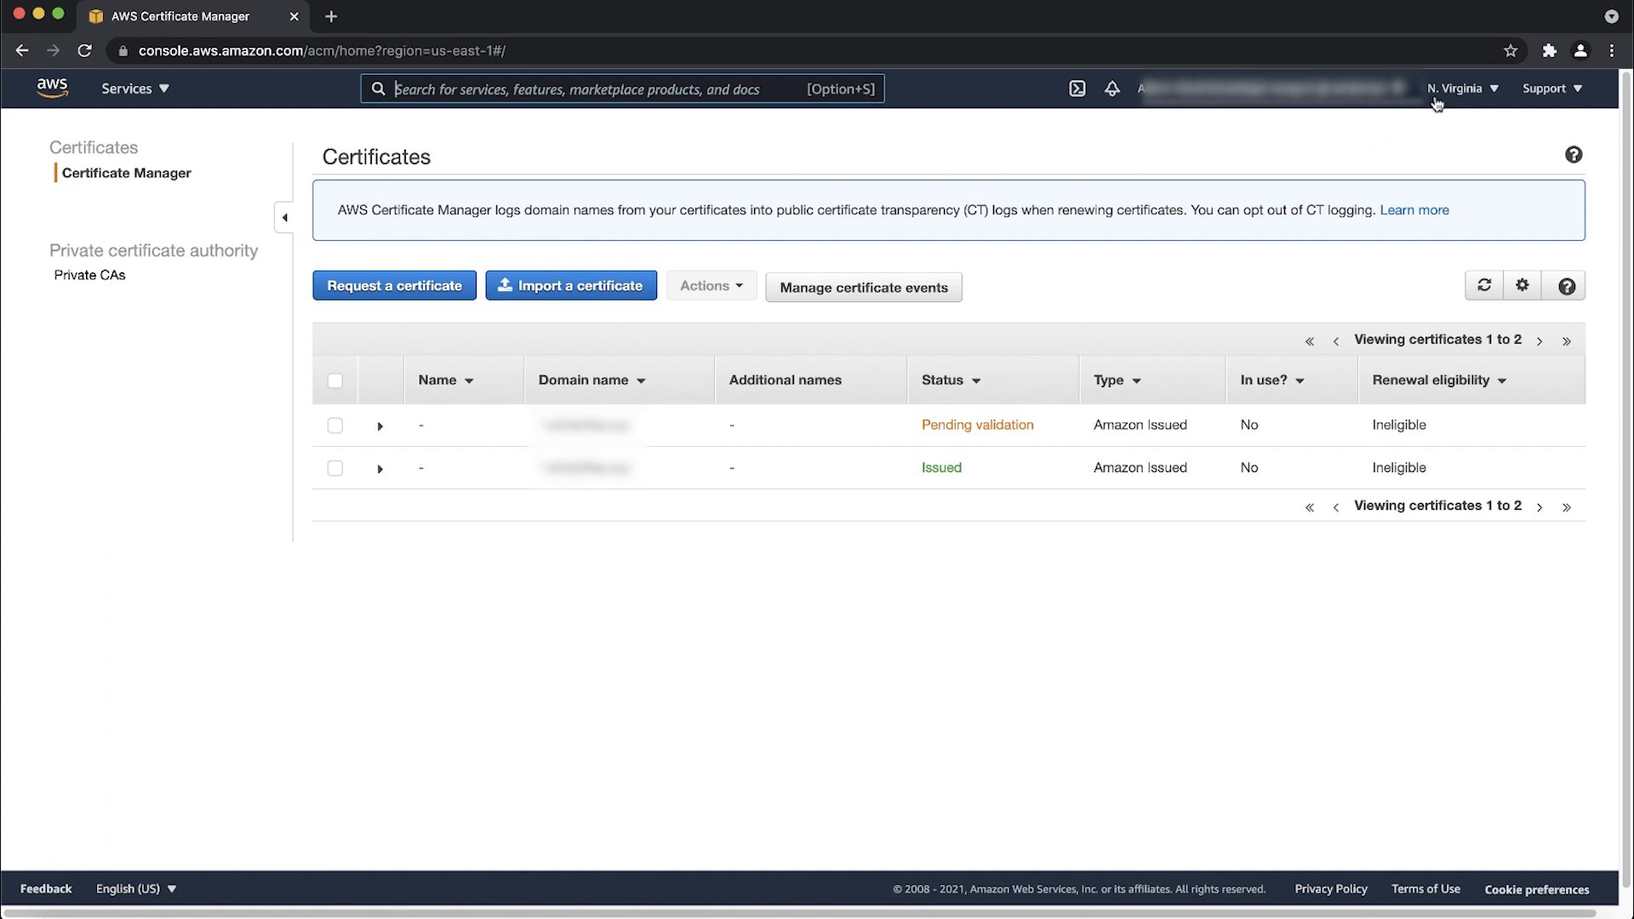
click(1457, 88)
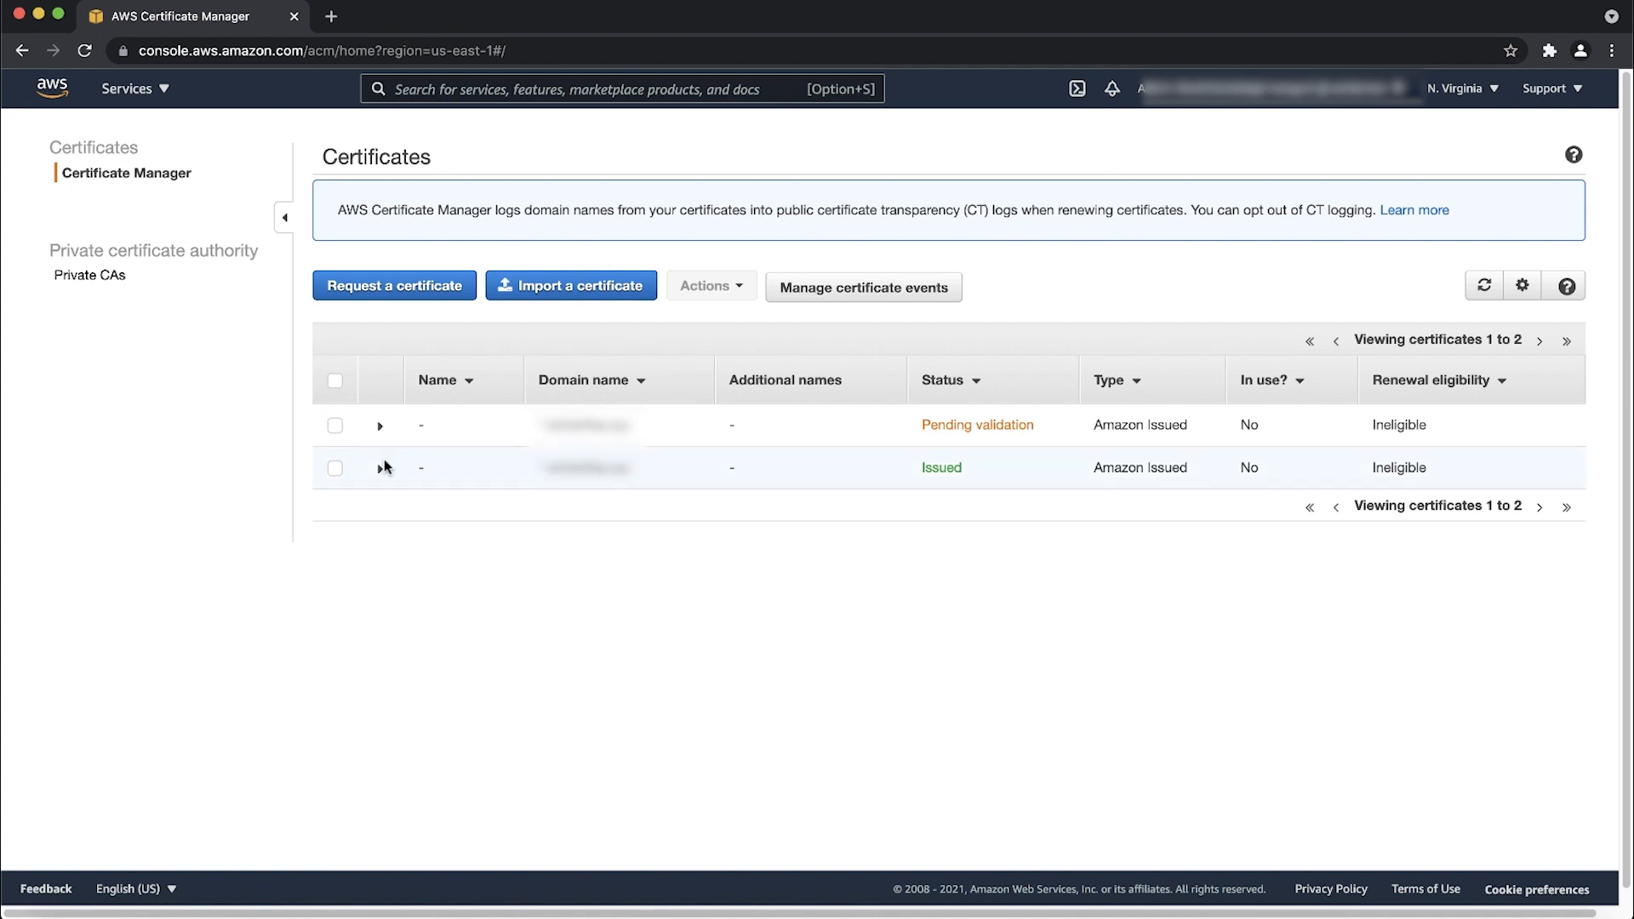
click(381, 467)
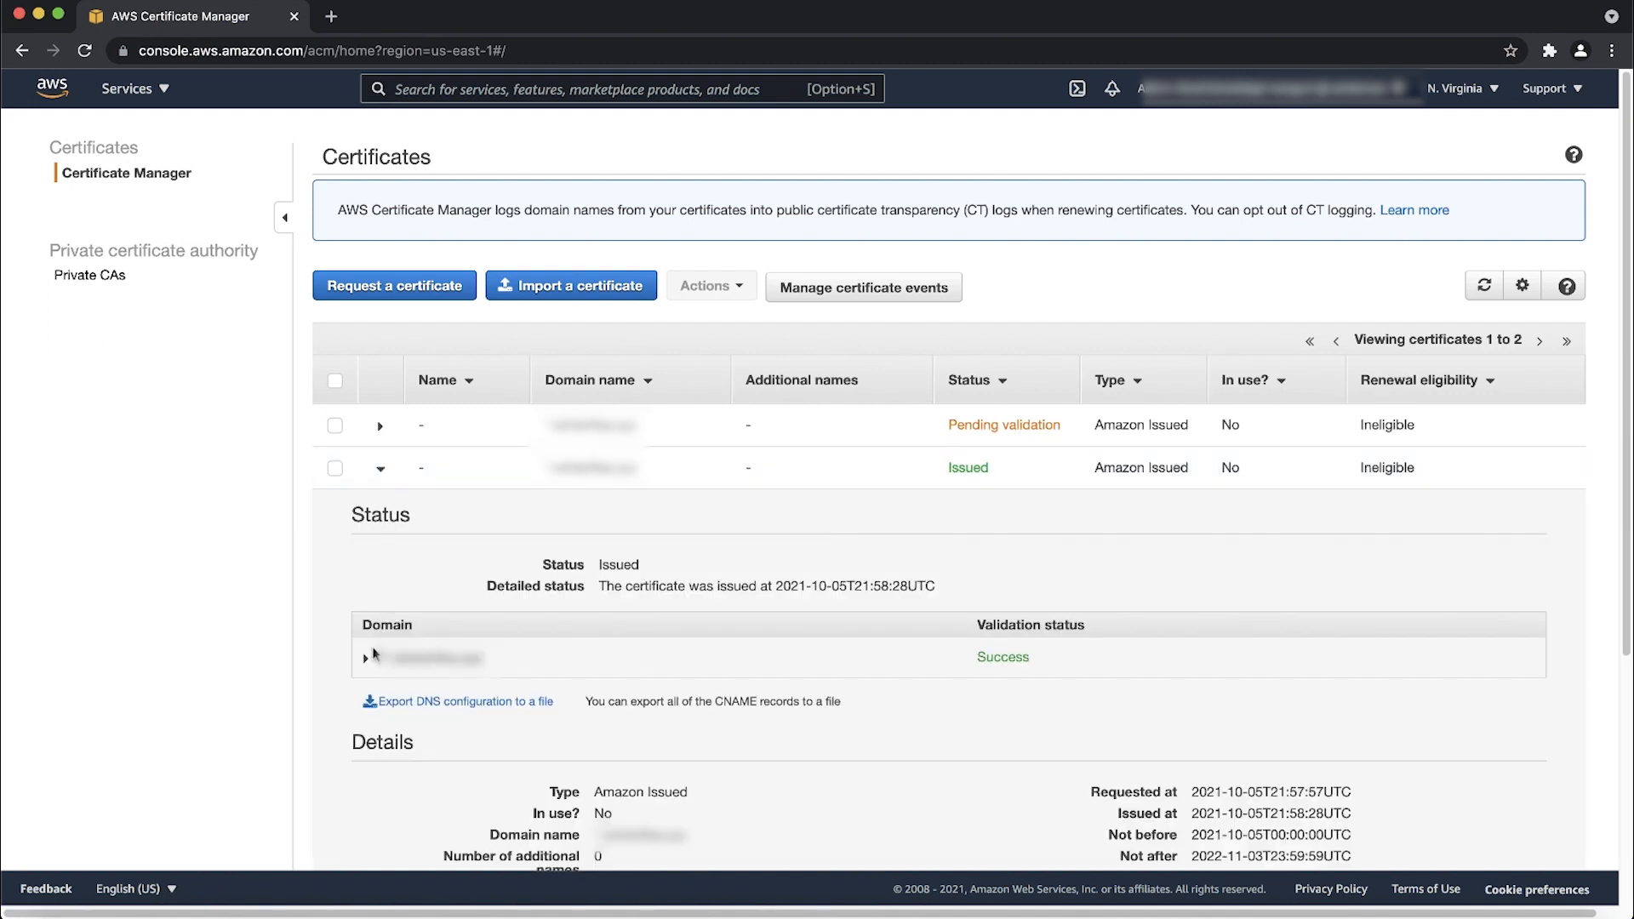
click(373, 655)
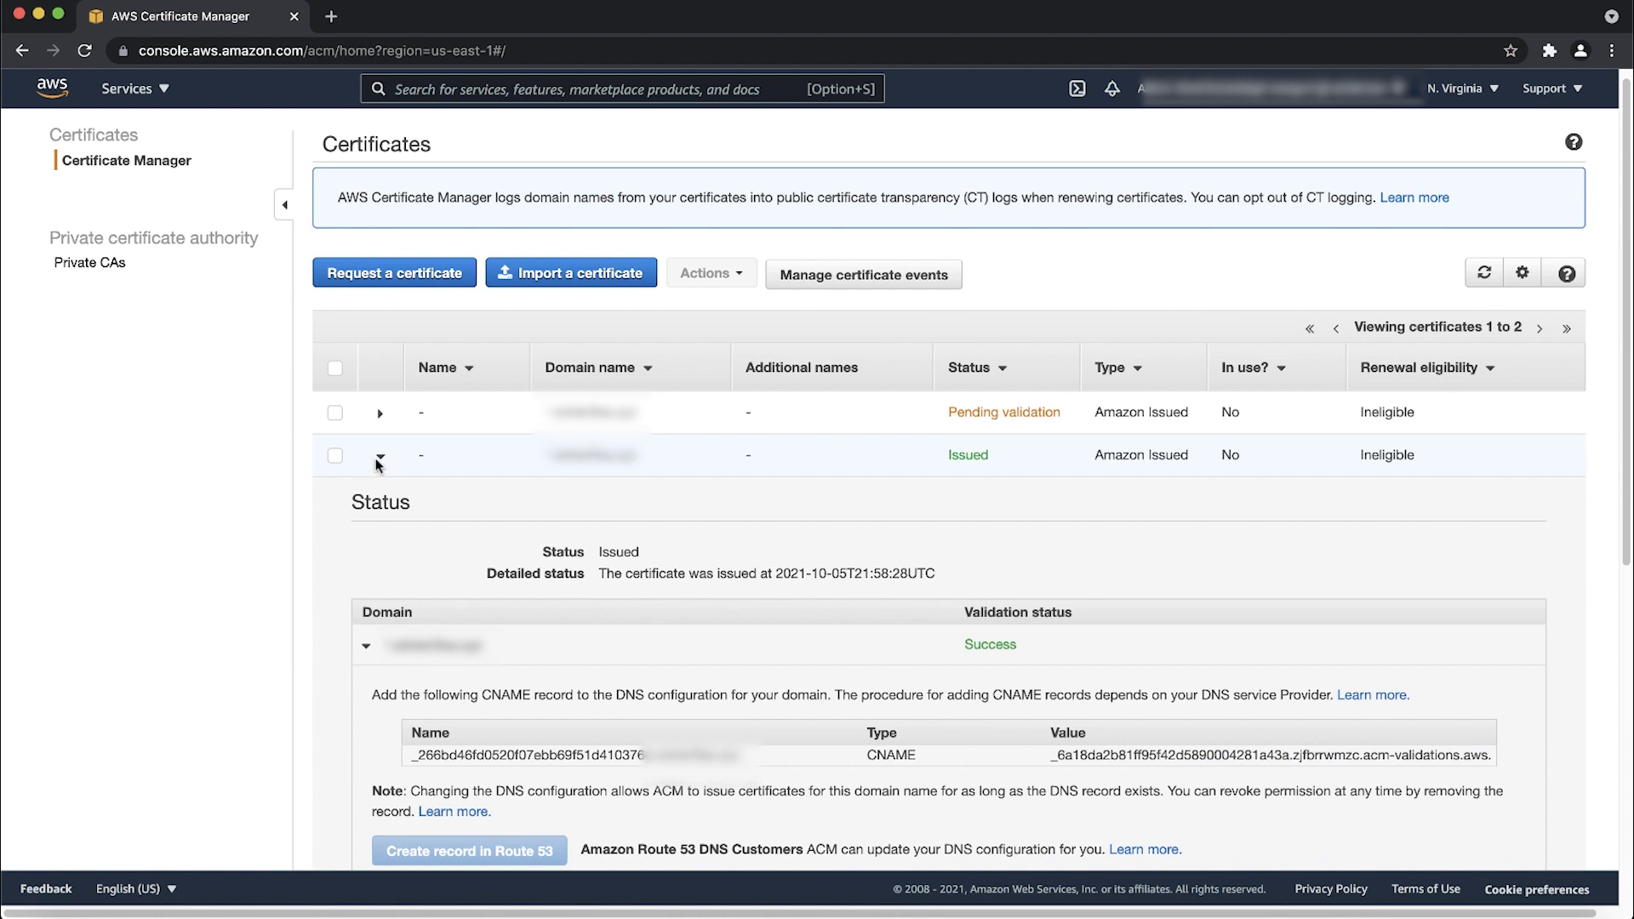
click(380, 456)
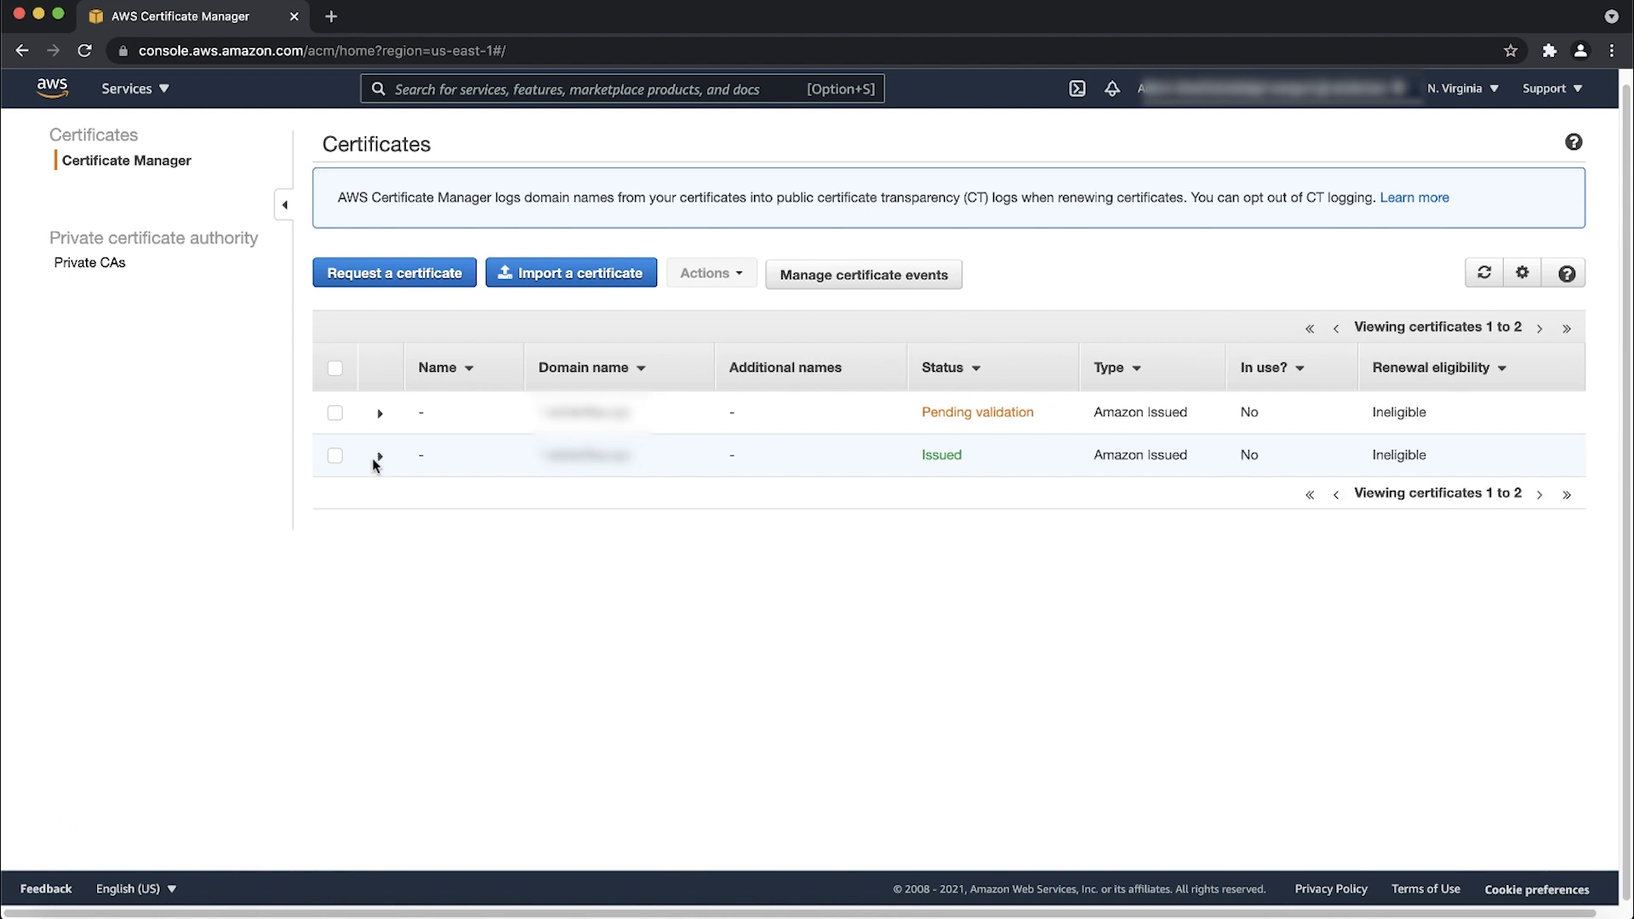
Expand the pending certificate to view where validation emails were sent, then collapse it.
click(381, 412)
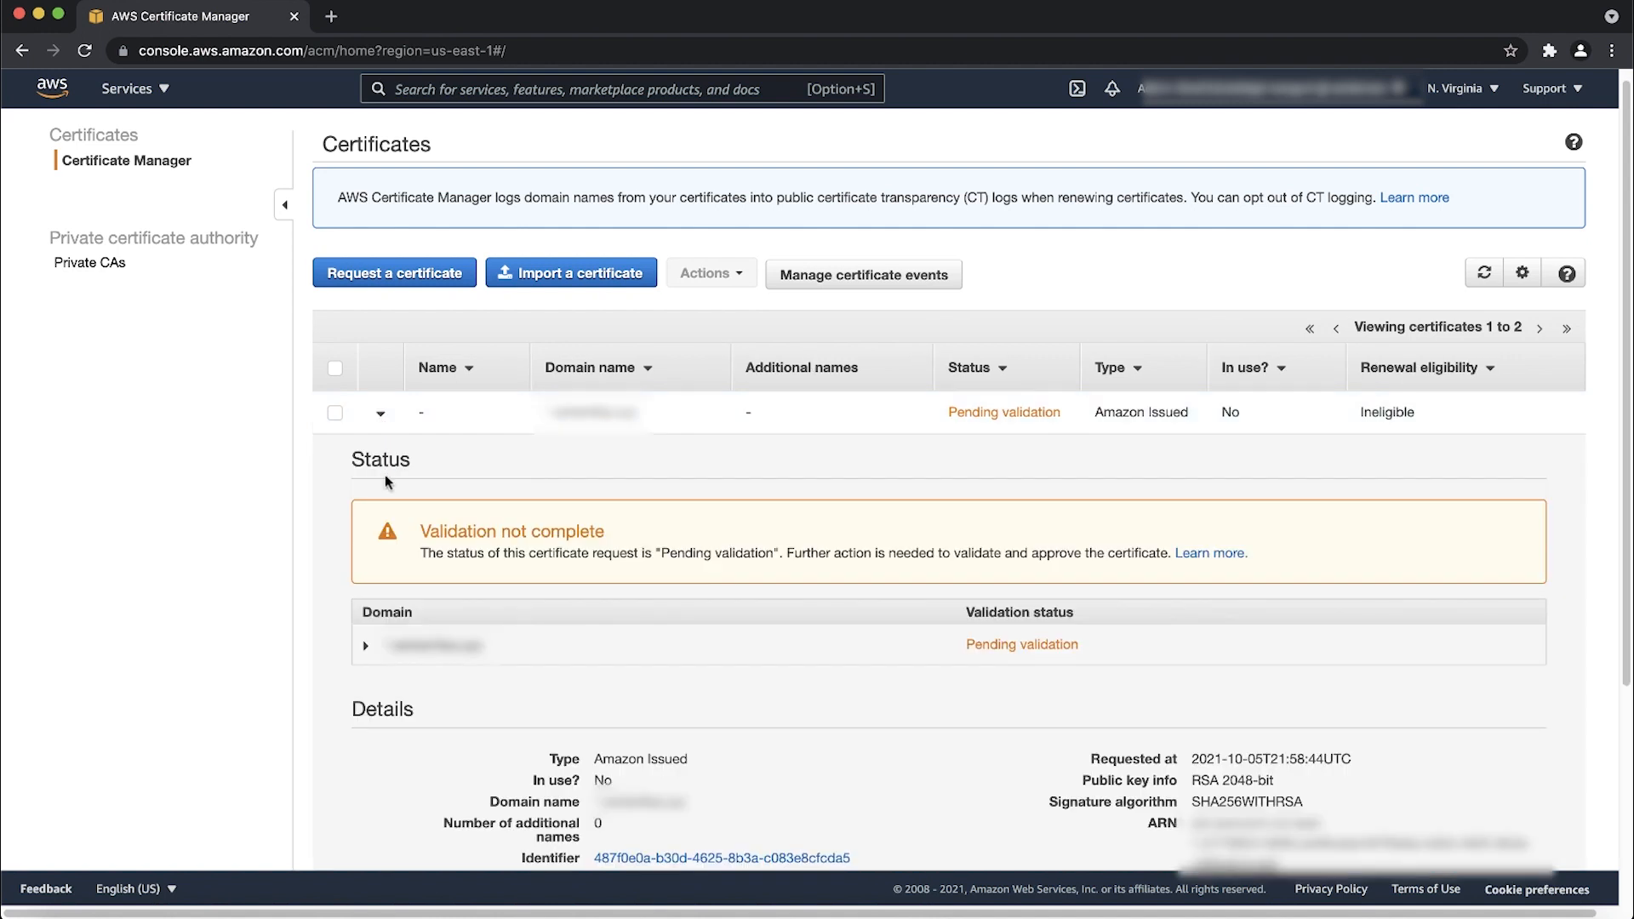
click(366, 645)
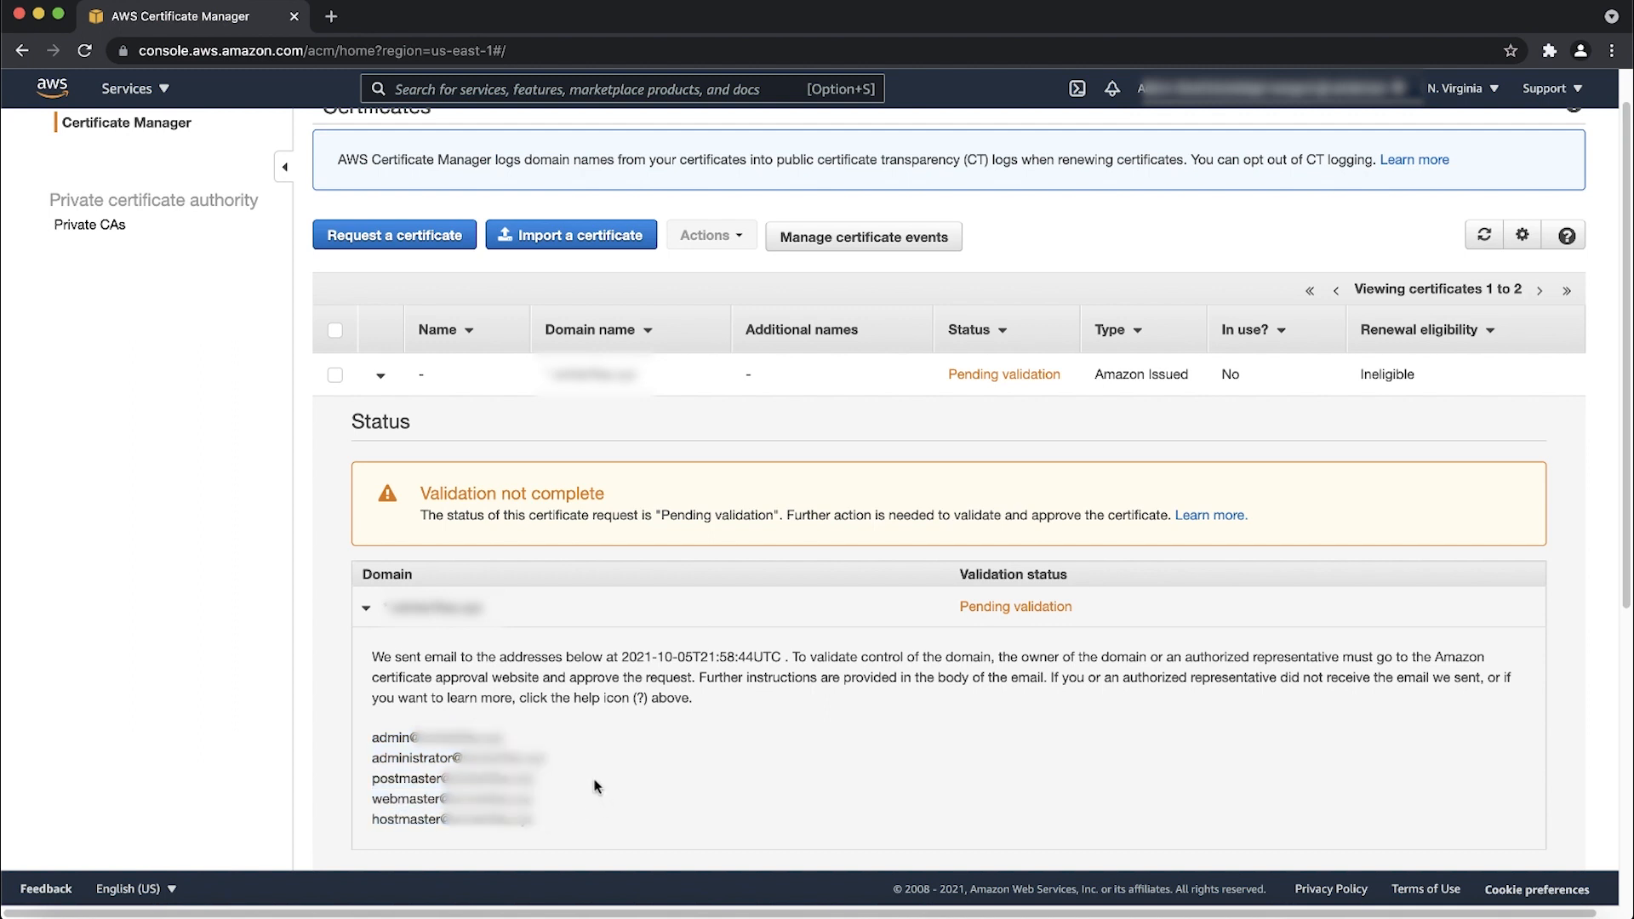
click(366, 607)
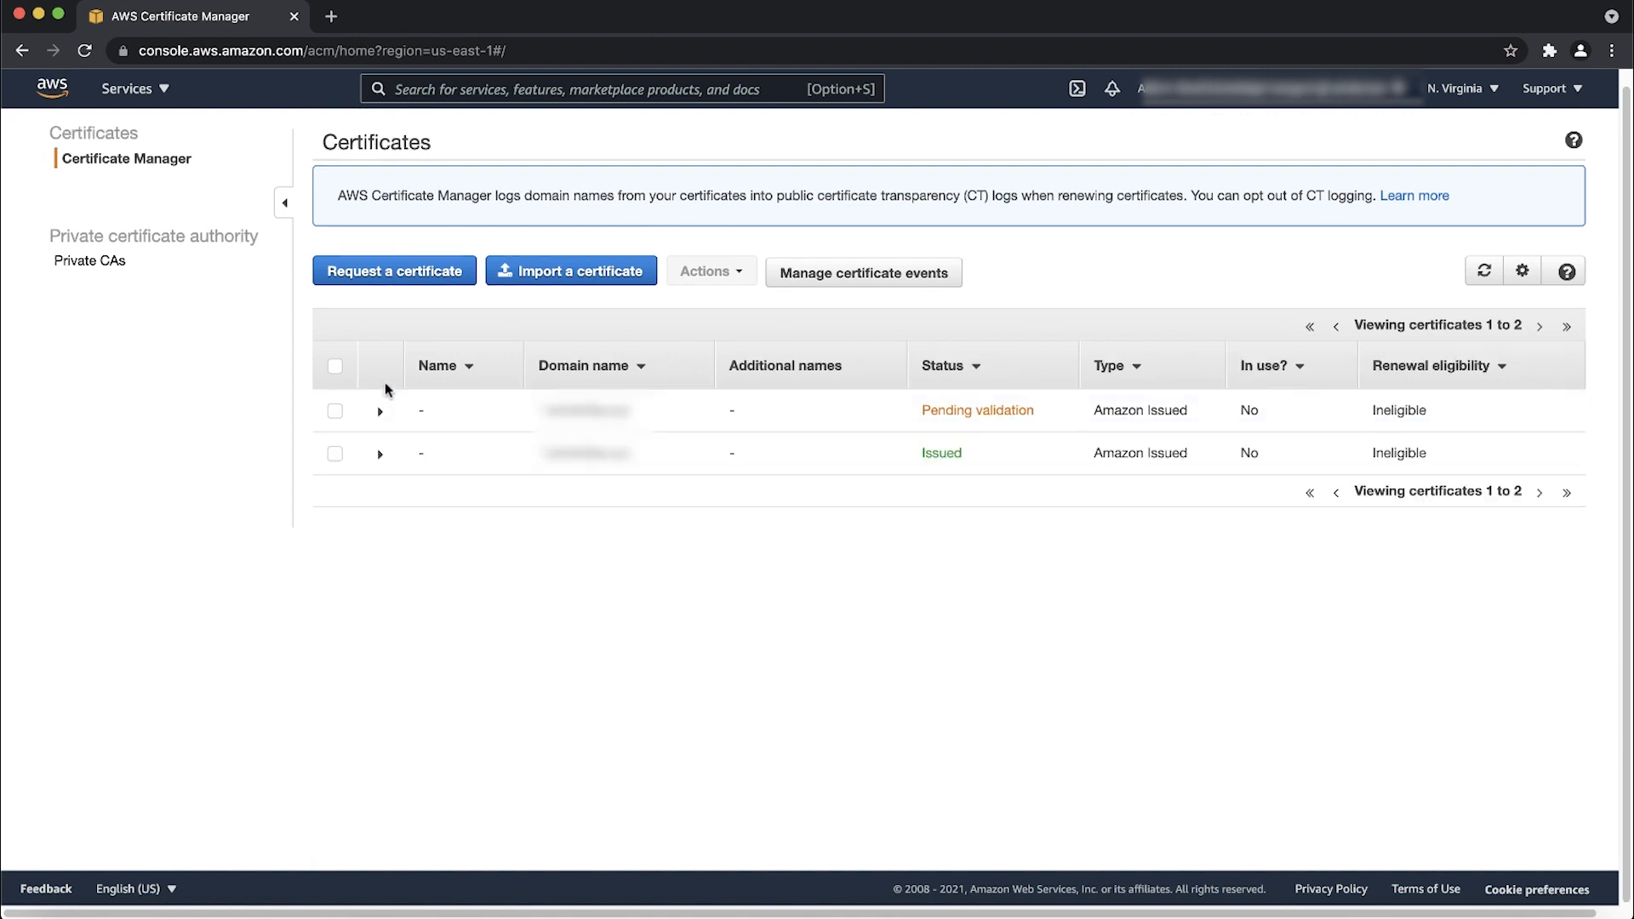
mouse_move(687, 504)
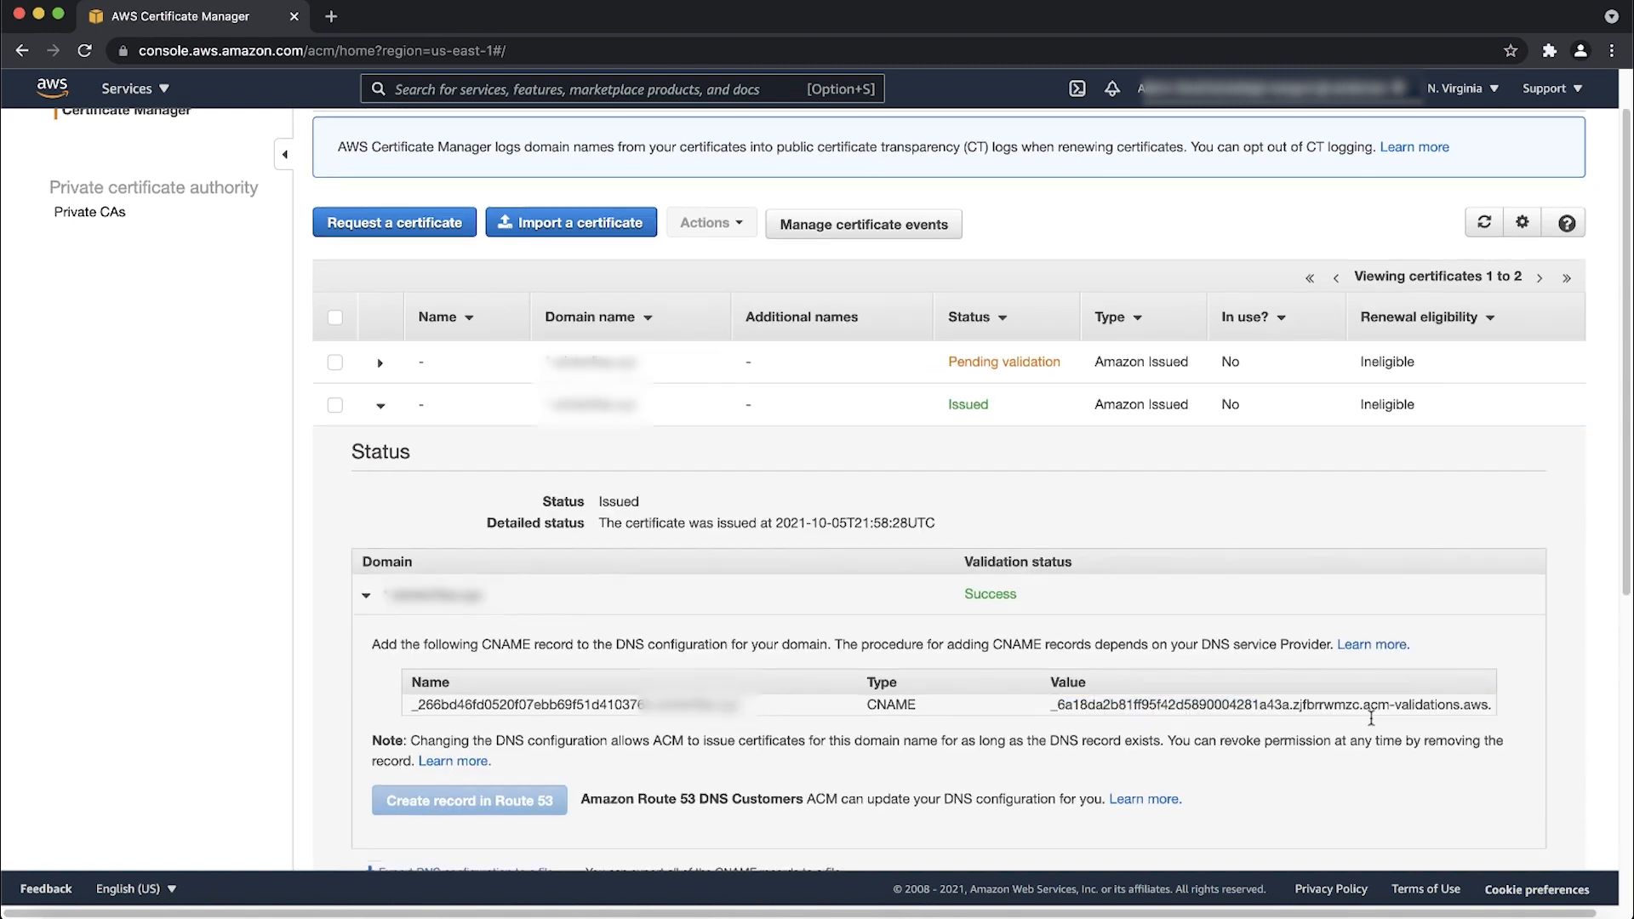
Scroll to the issued certificate's Details section showing validity dates and RSA 2048 key.
scroll(down, 3)
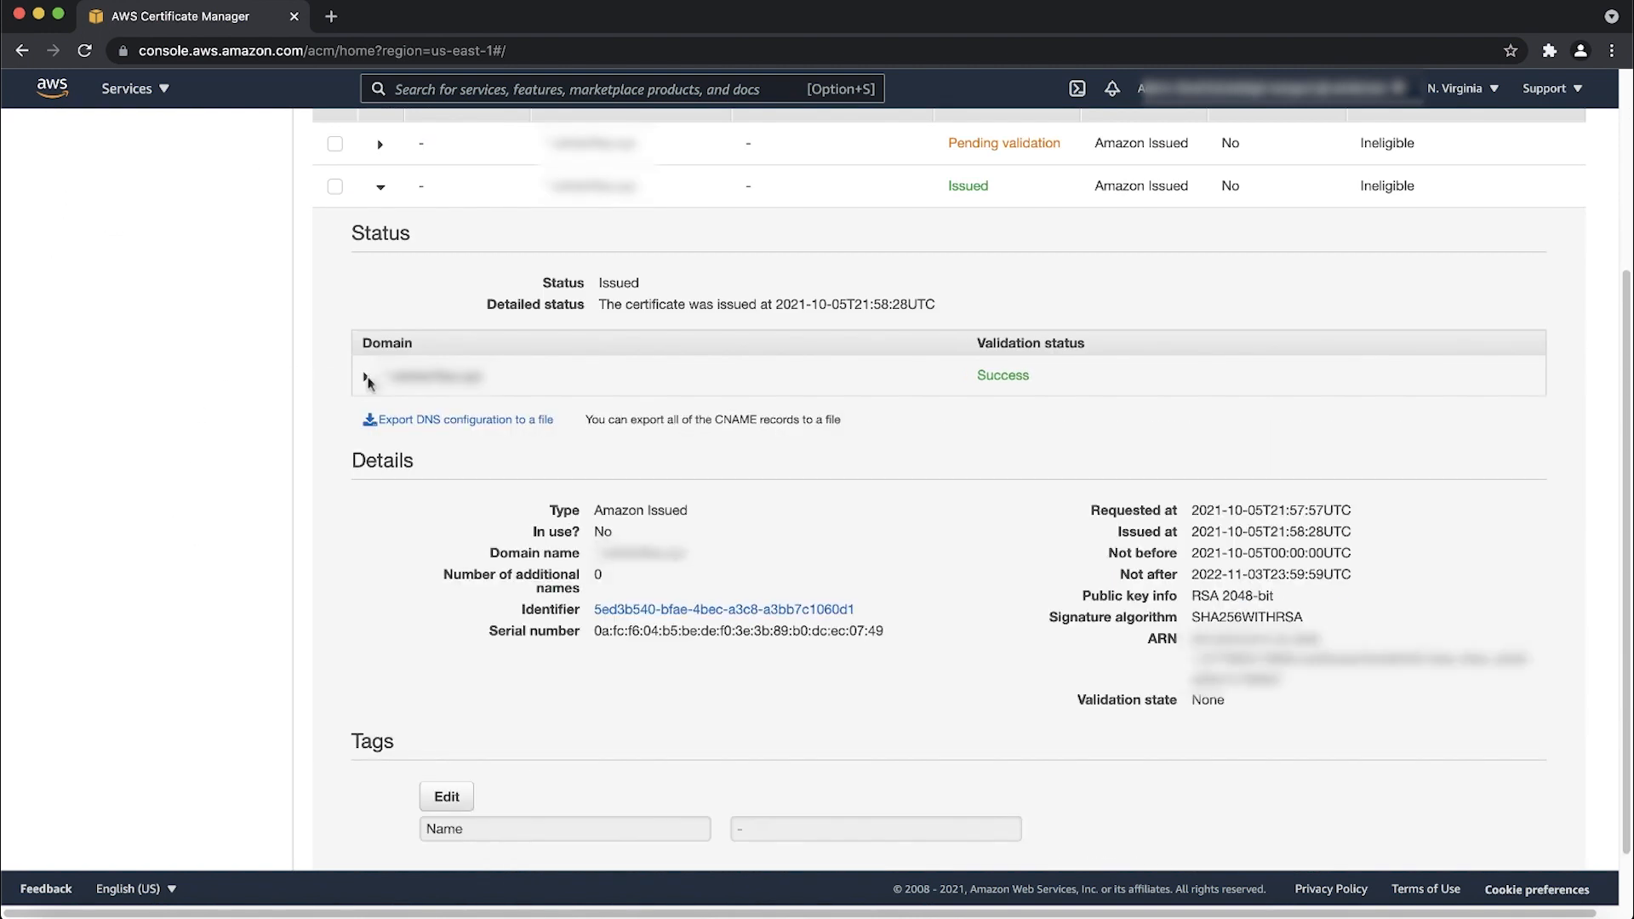
scroll(down, 3)
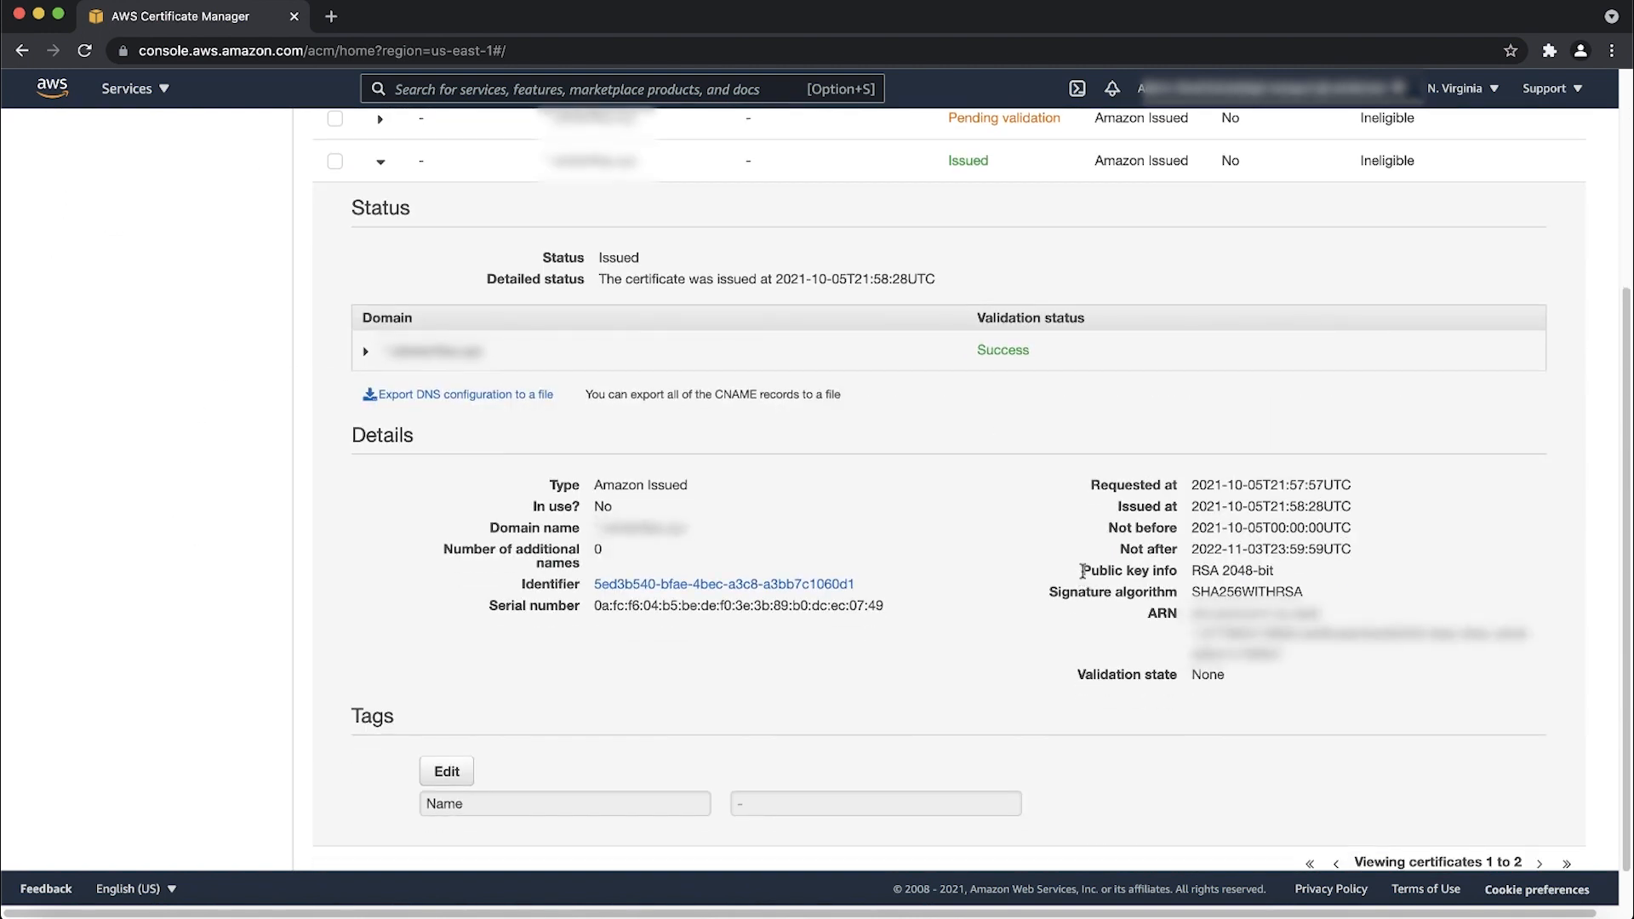
drag(1078, 570, 1276, 570)
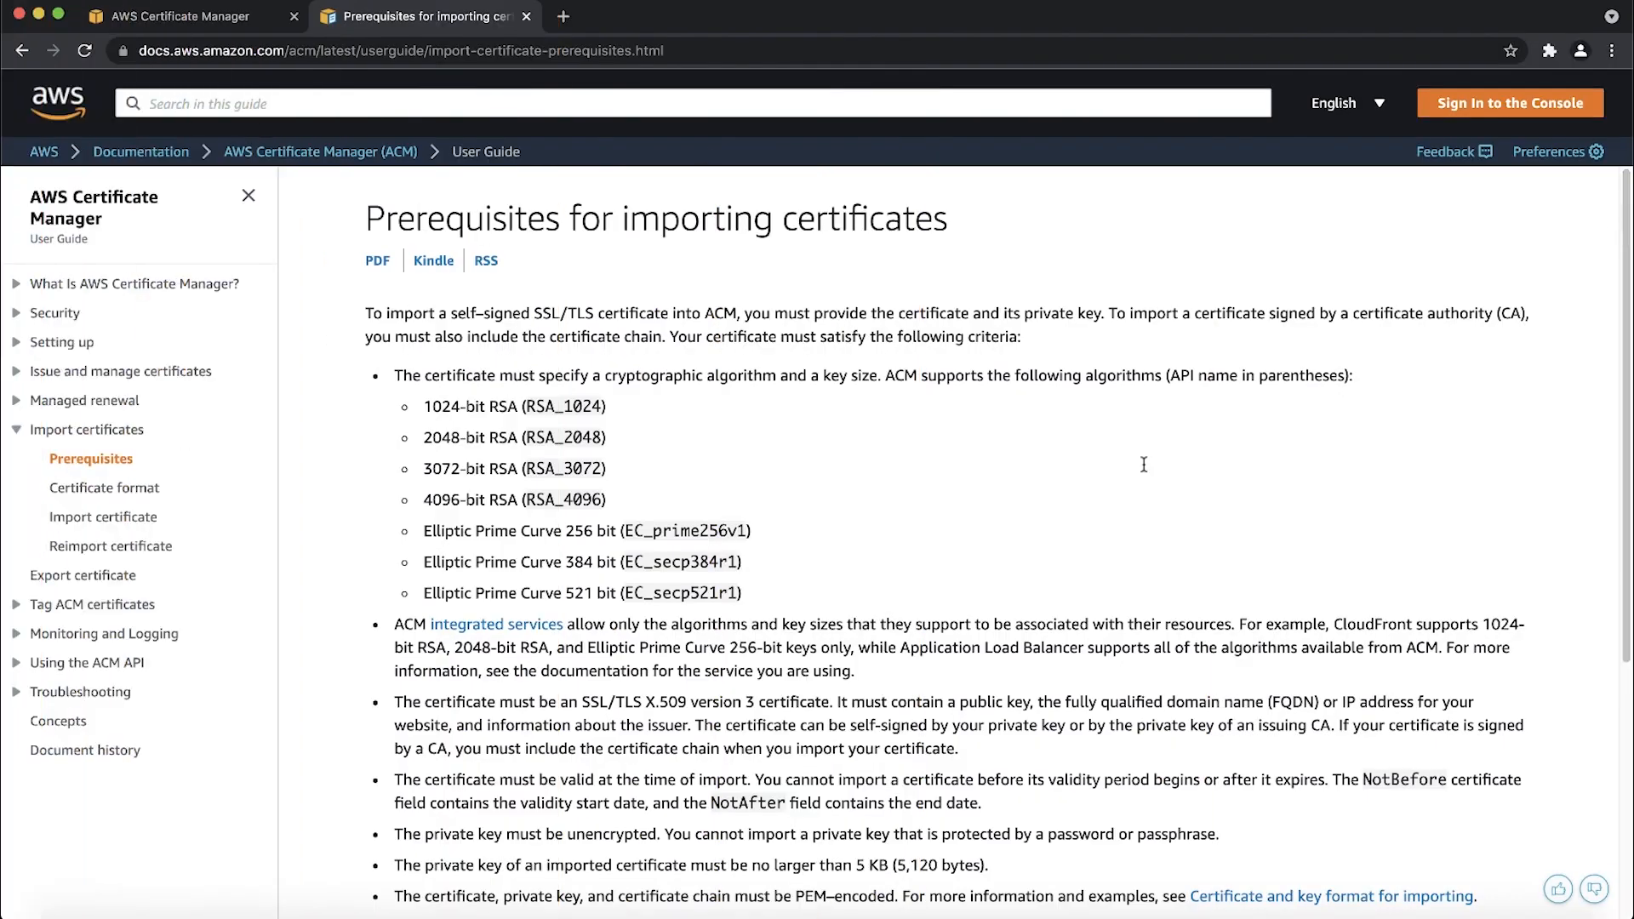
mouse_move(1571, 365)
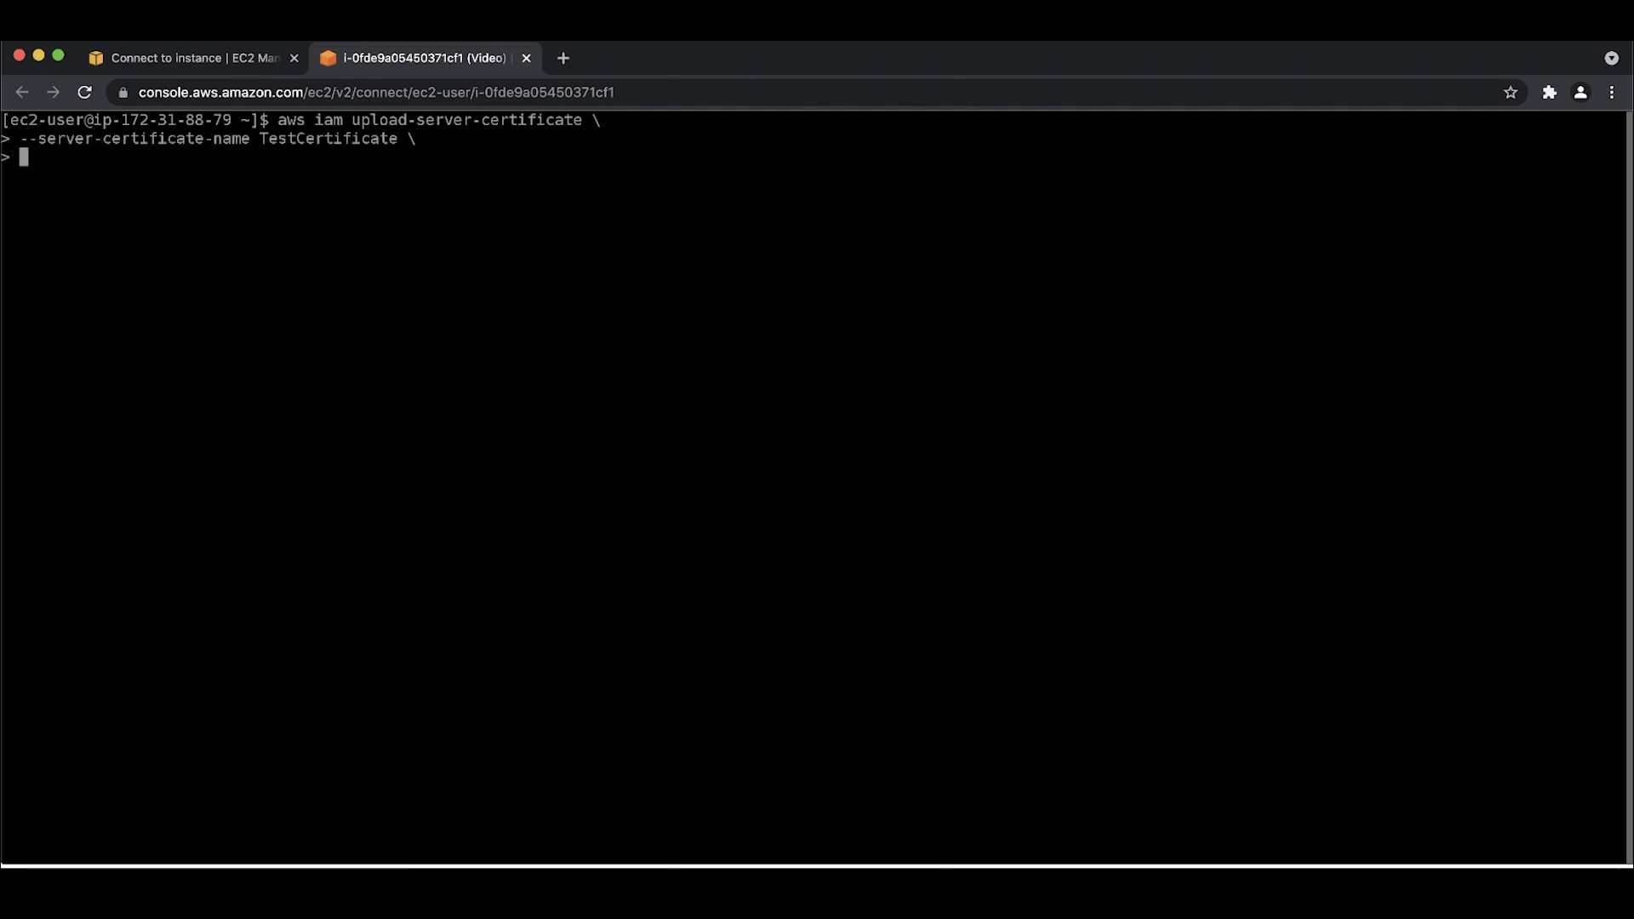
Run the upload with public_key_cert_file.pem, my_private_key.pem, certificate_chain_file.pem and path /cloudfront/test/.
text(--certificate-body file://public_key_cert_file.pem \)
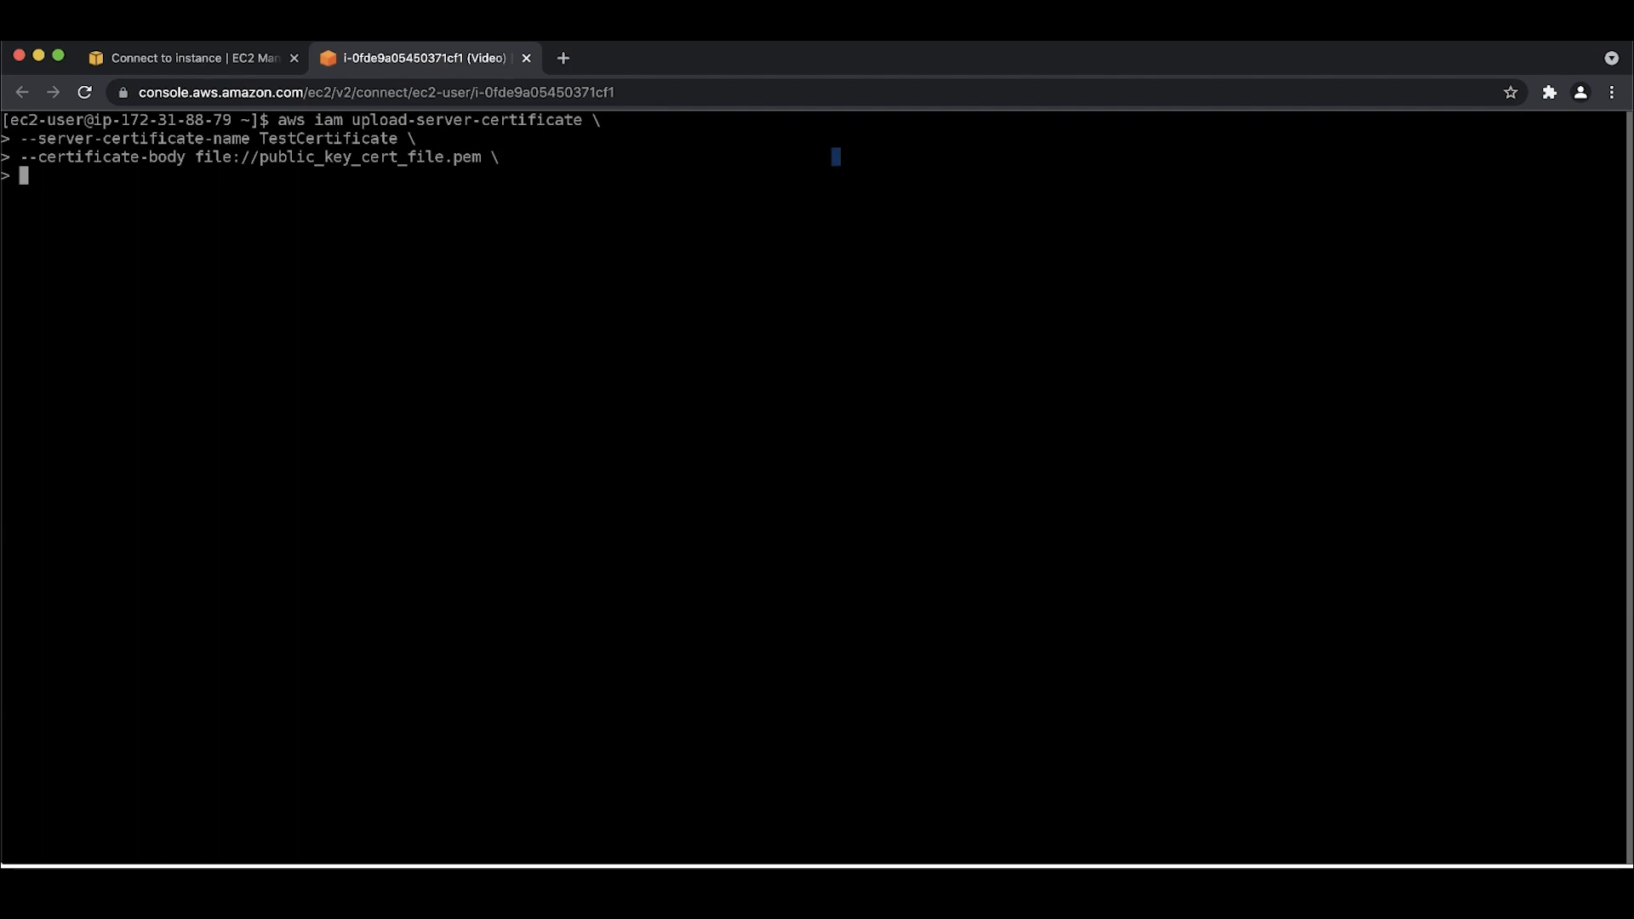
text(--private-key file://my_private_key.pem \)
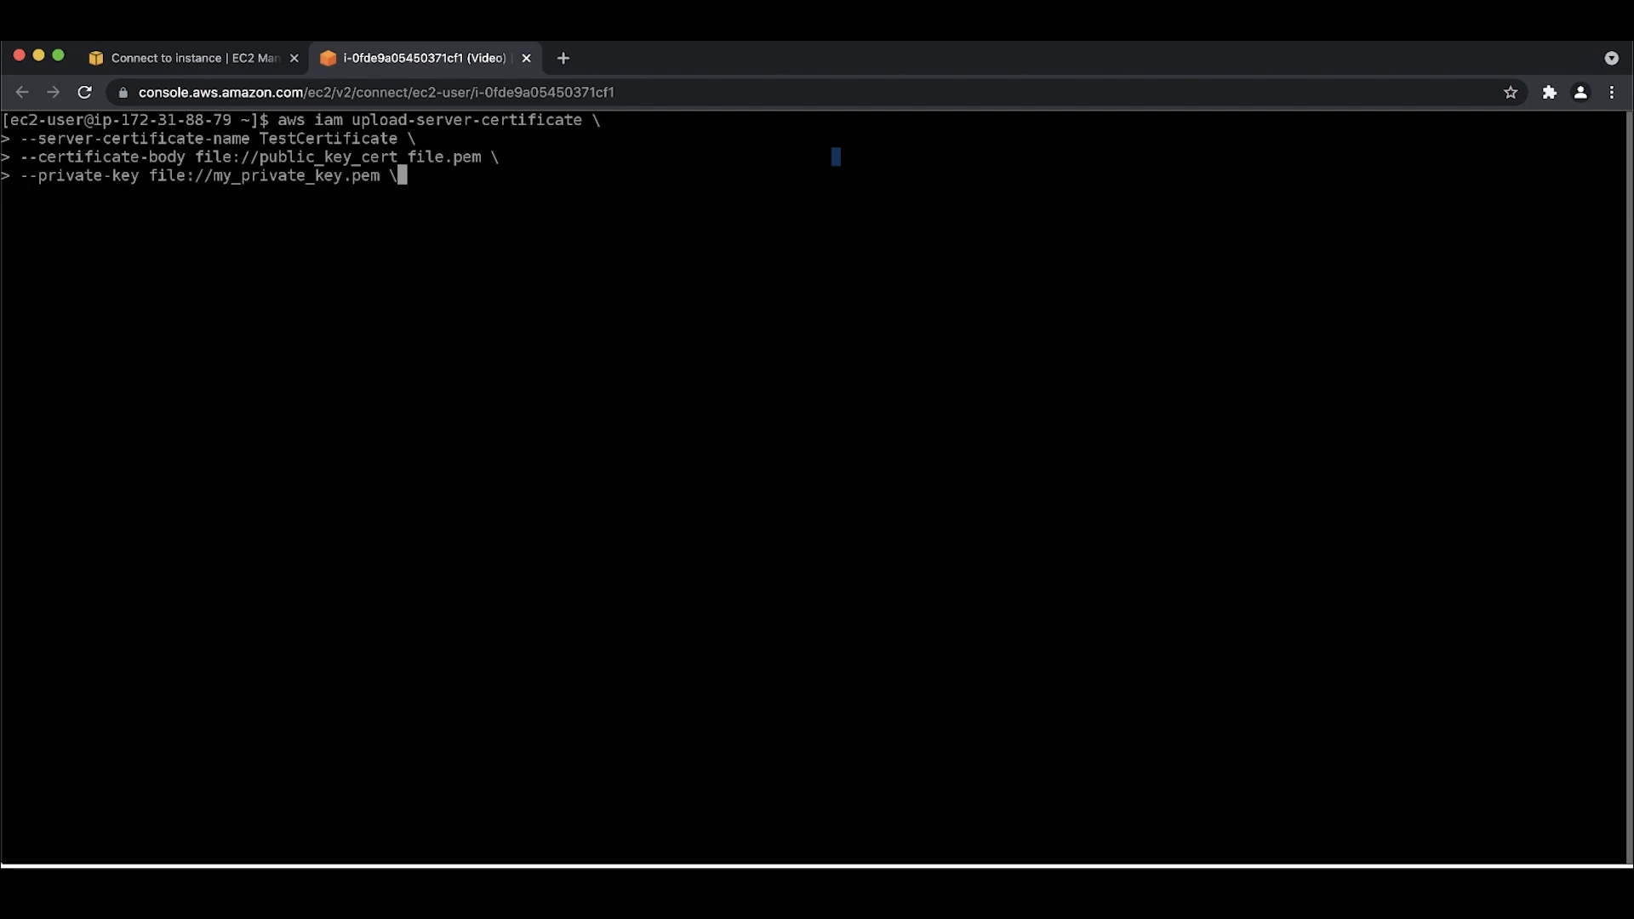
key(enter)
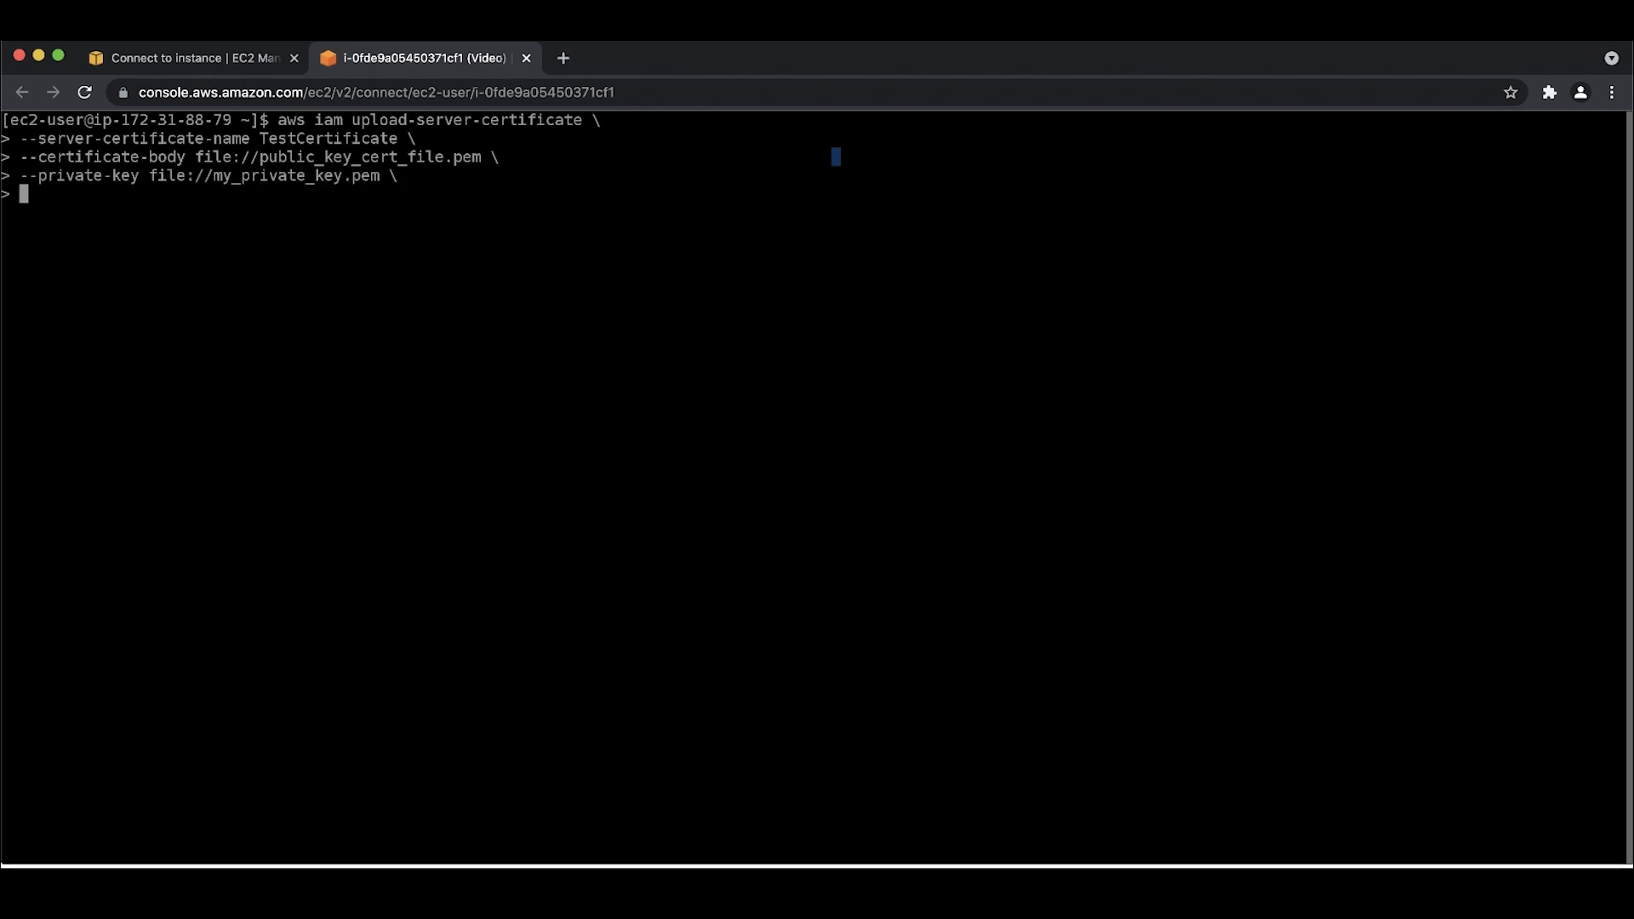
text(--certificate-chain file://certificate_chain_file.pem \)
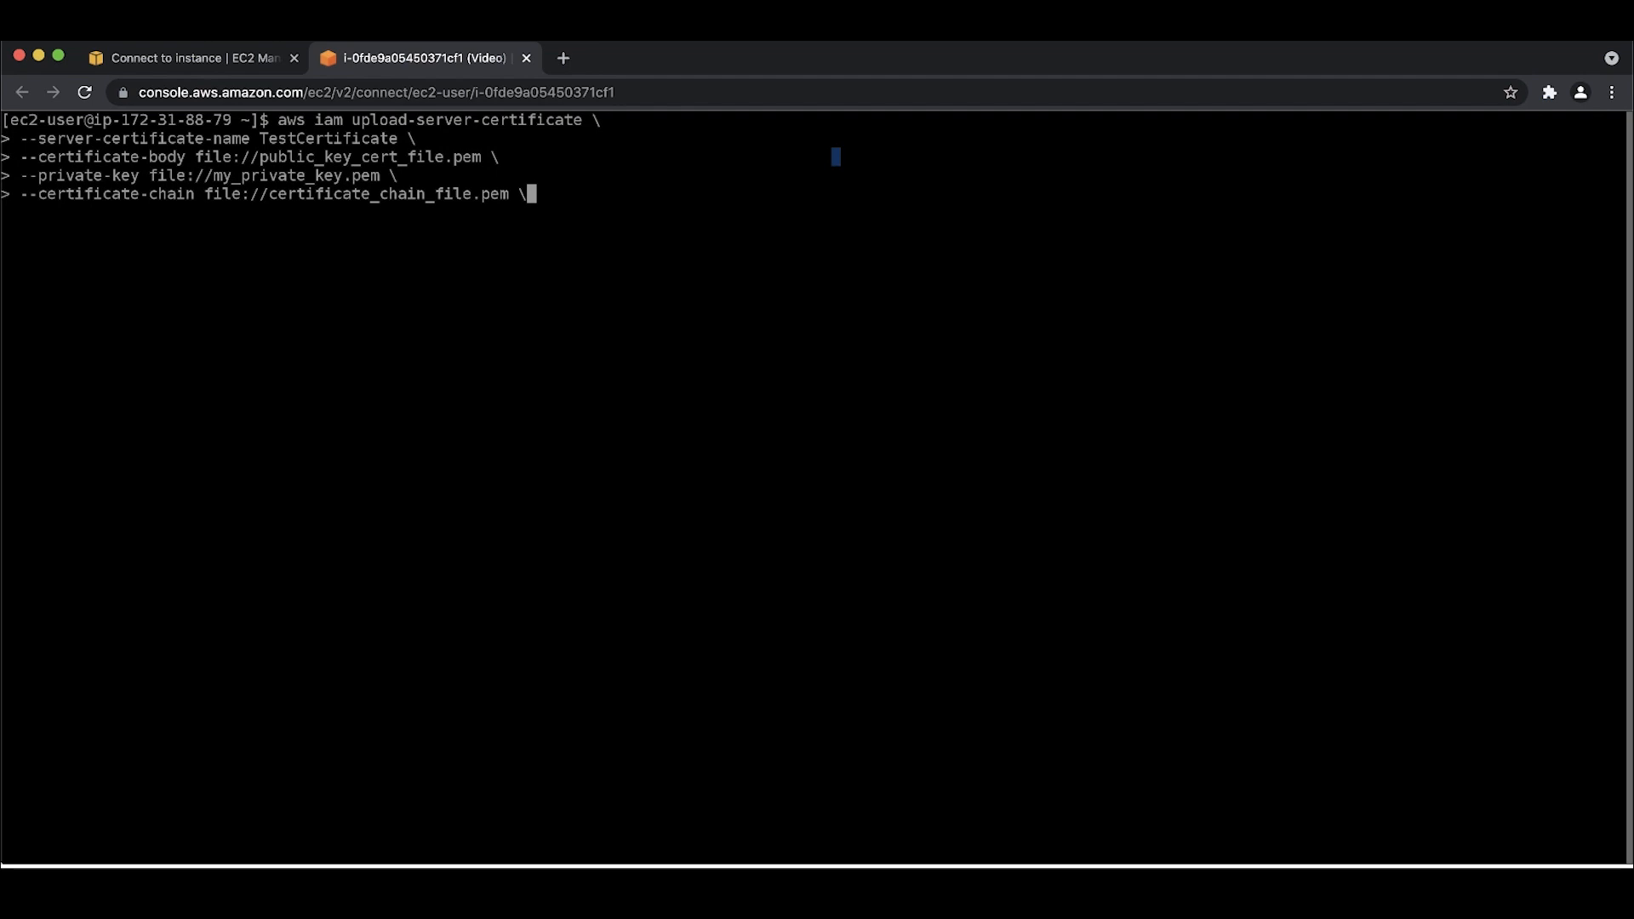
key(enter)
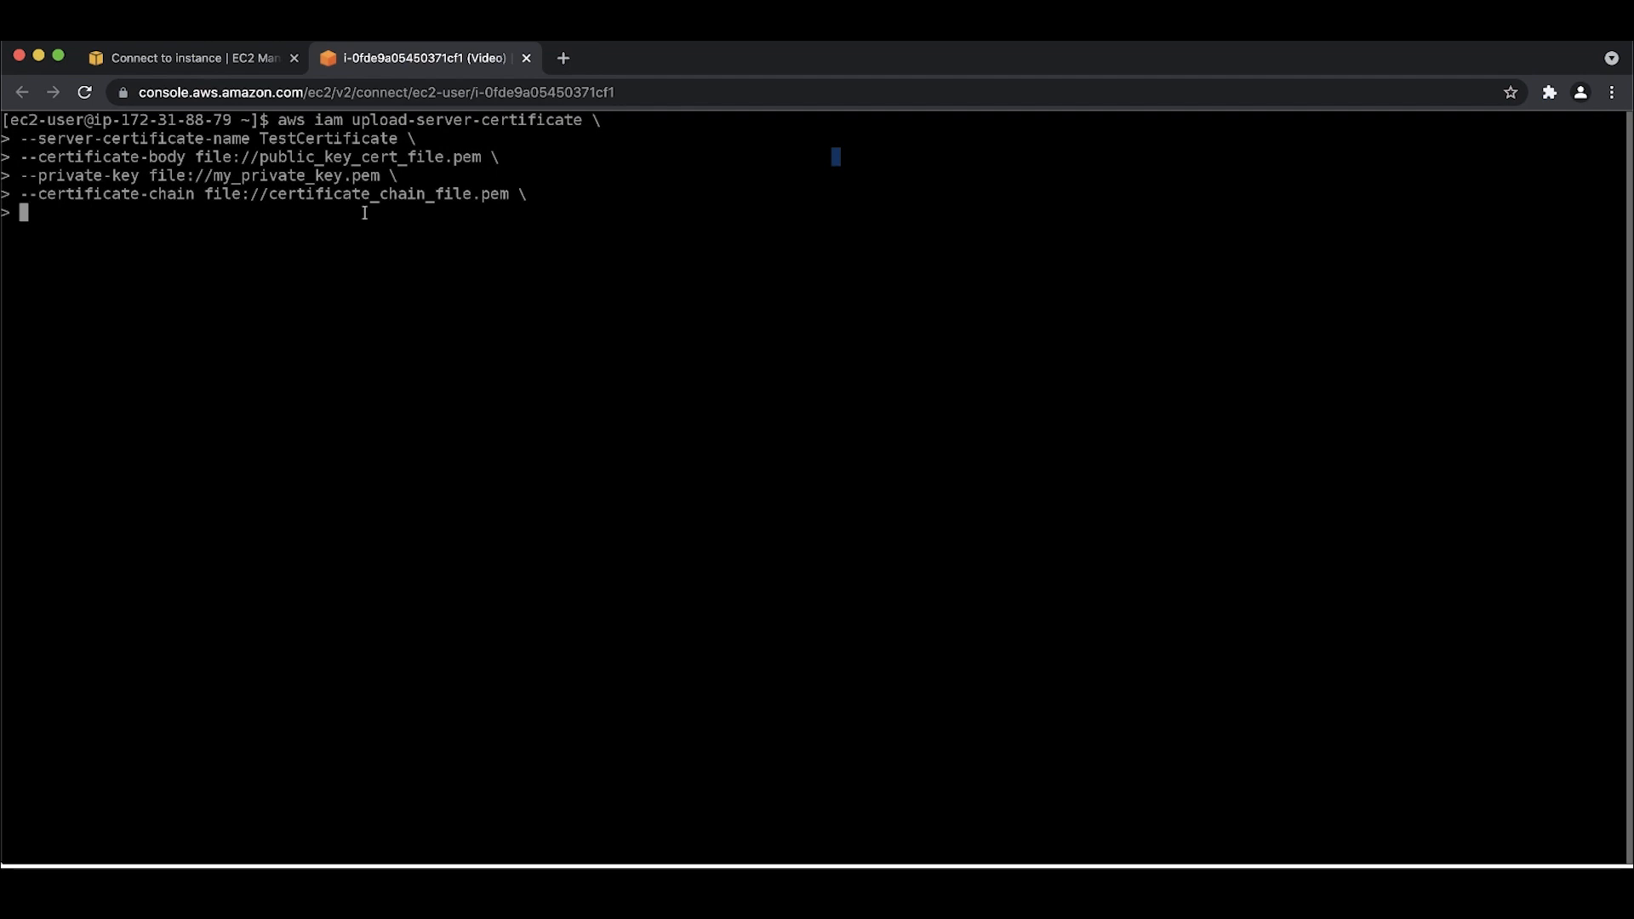
text(--path /cloudfront/test/)
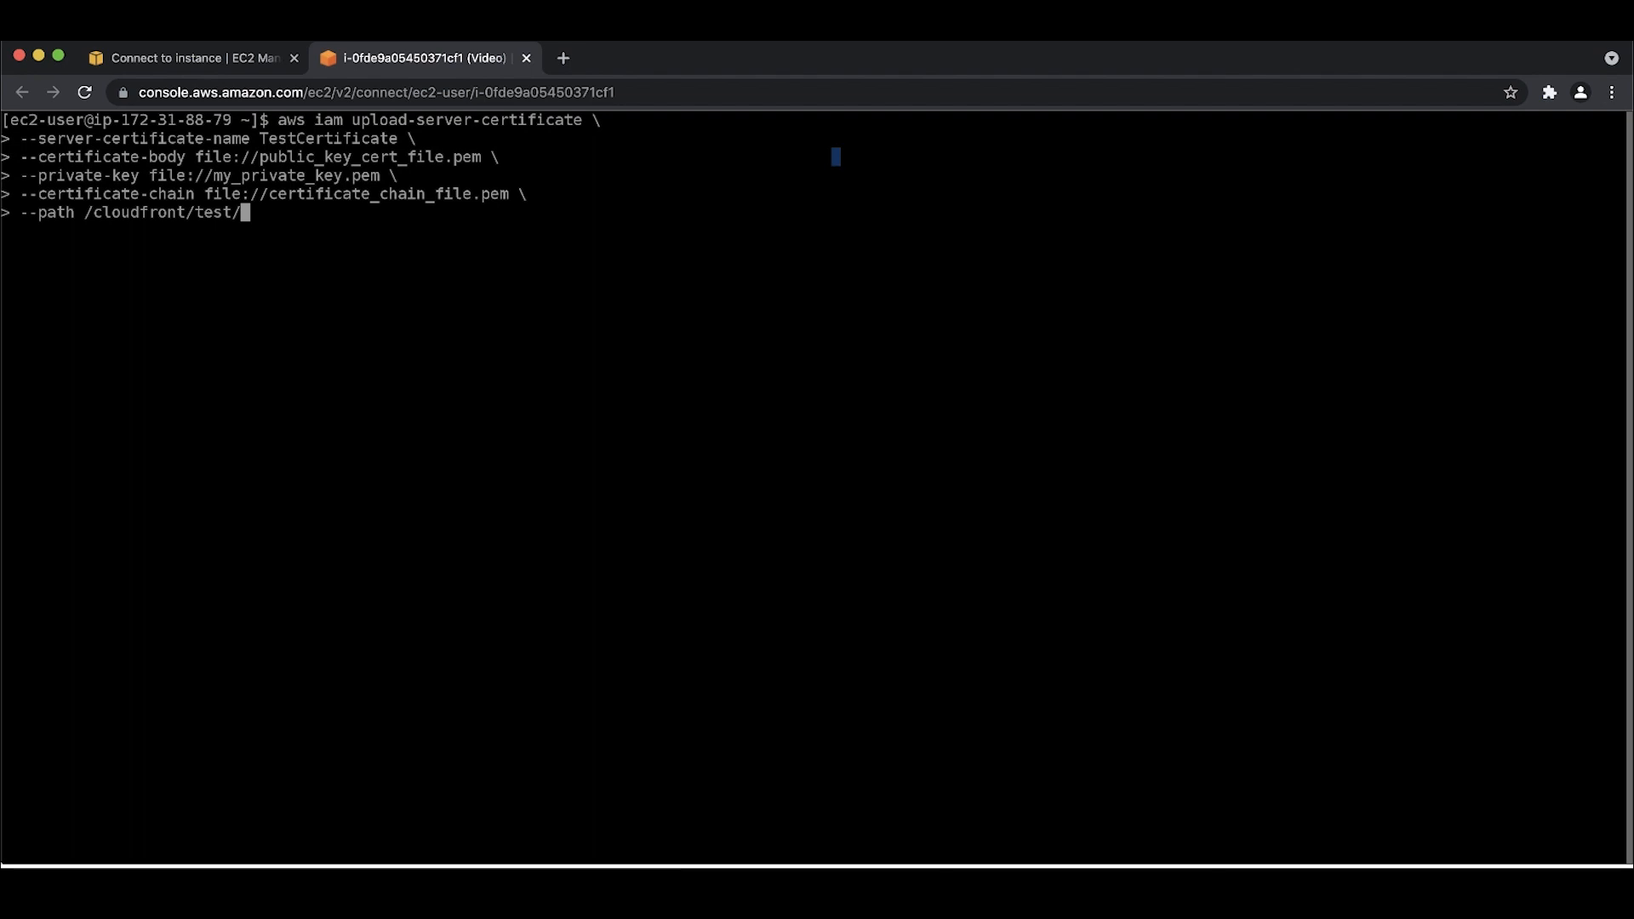
key(enter)
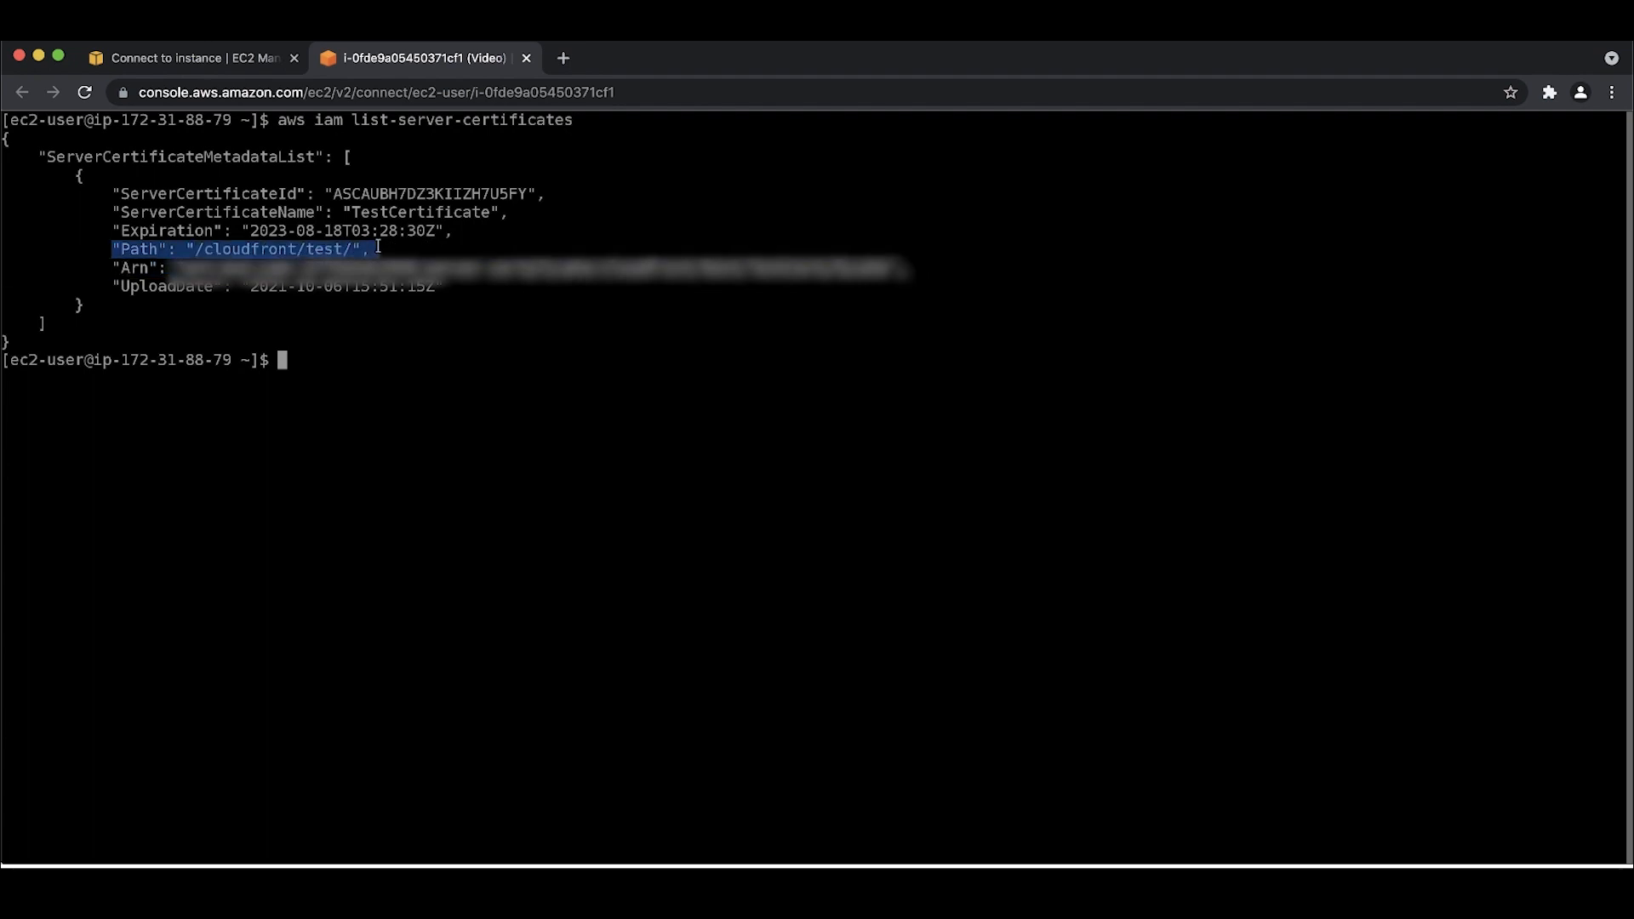
mouse_move(401, 376)
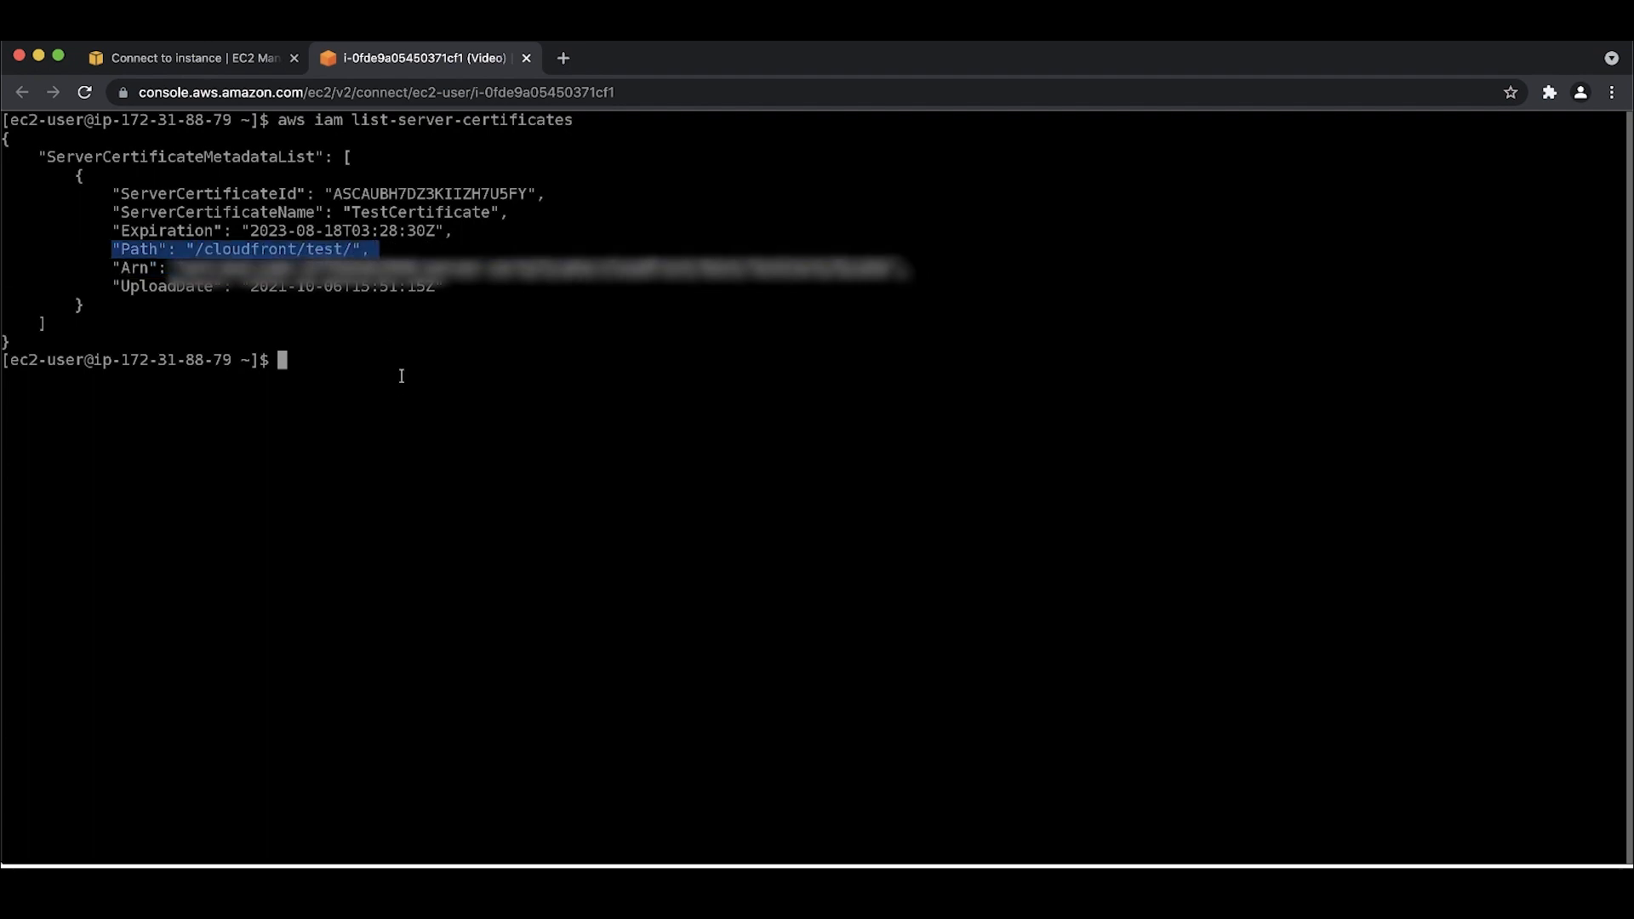
Start an aws iam get-server-certificate command to show TestCertificate's details.
text(aws iam get-server-certificate \)
text(--server-certificate-name TestCertificate)
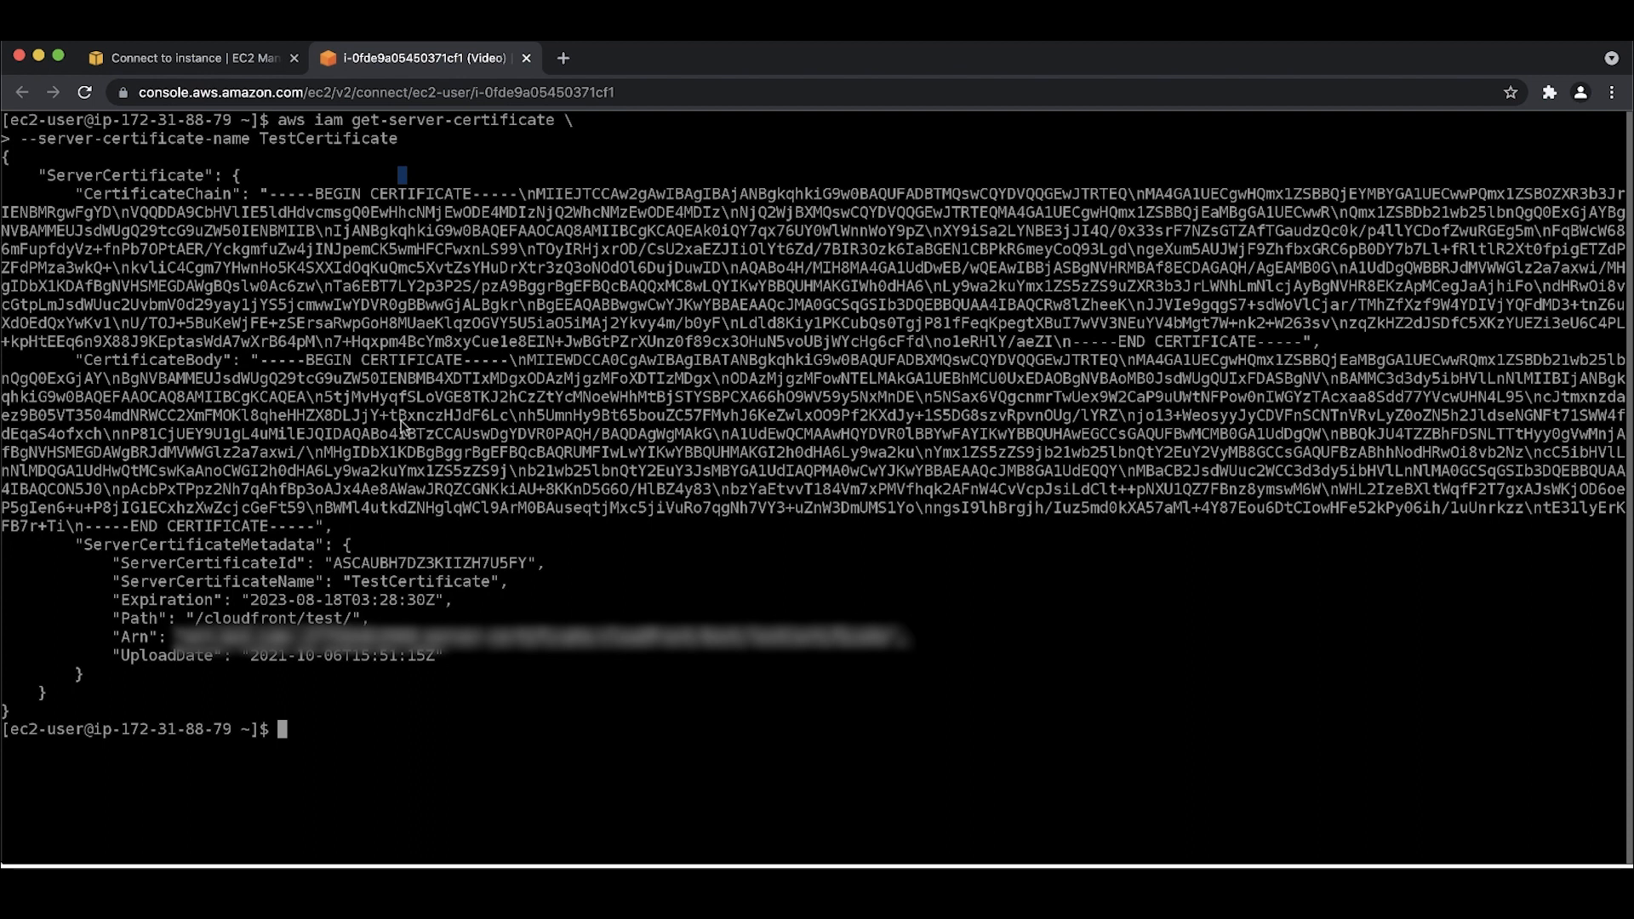
mouse_move(125, 617)
text(aws iam update-server-certificate \)
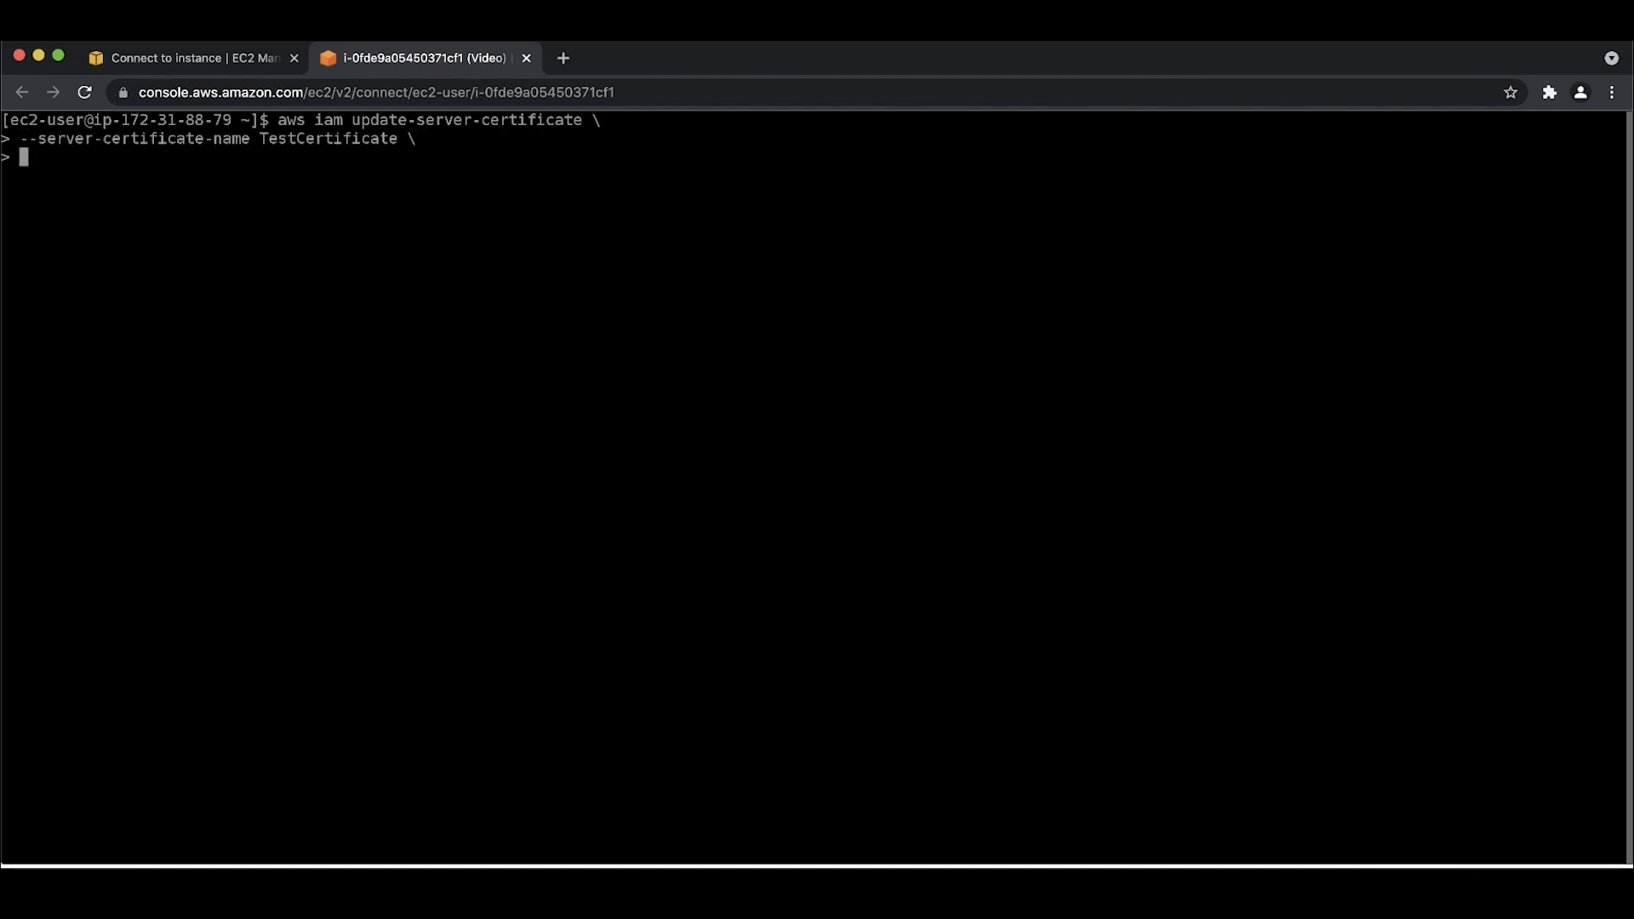
Add --new-path /cloudfront/test/ to the update-server-certificate command.
text(--new-path /cloudfront/test/)
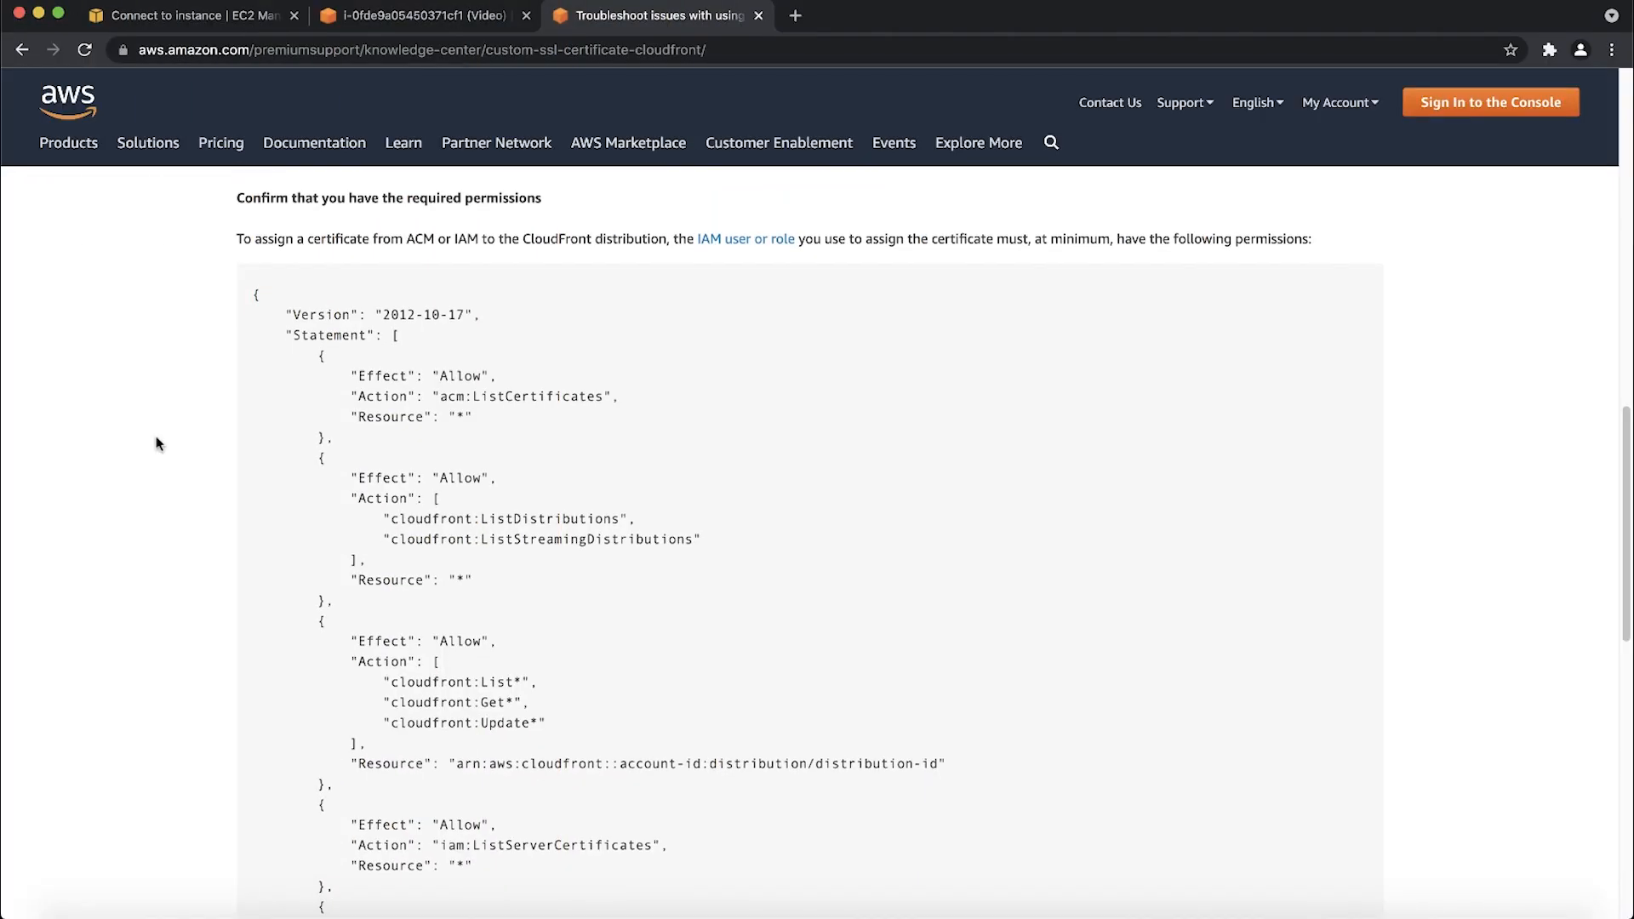
Scroll through the required-permissions JSON policy down to Related information.
scroll(down, 3)
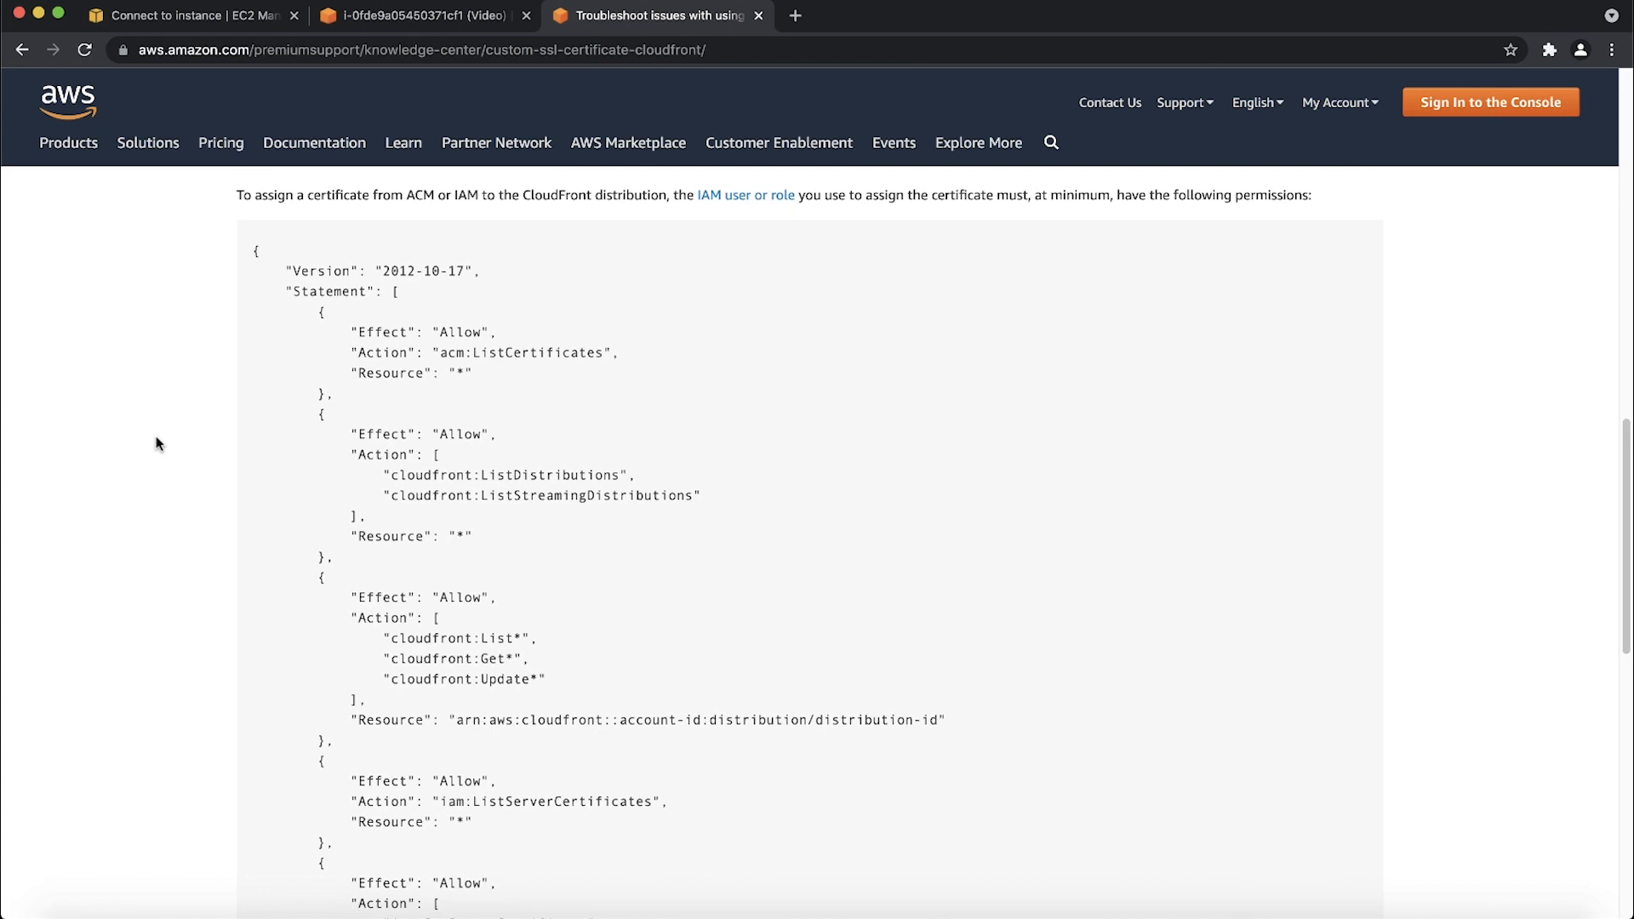
scroll(down, 3)
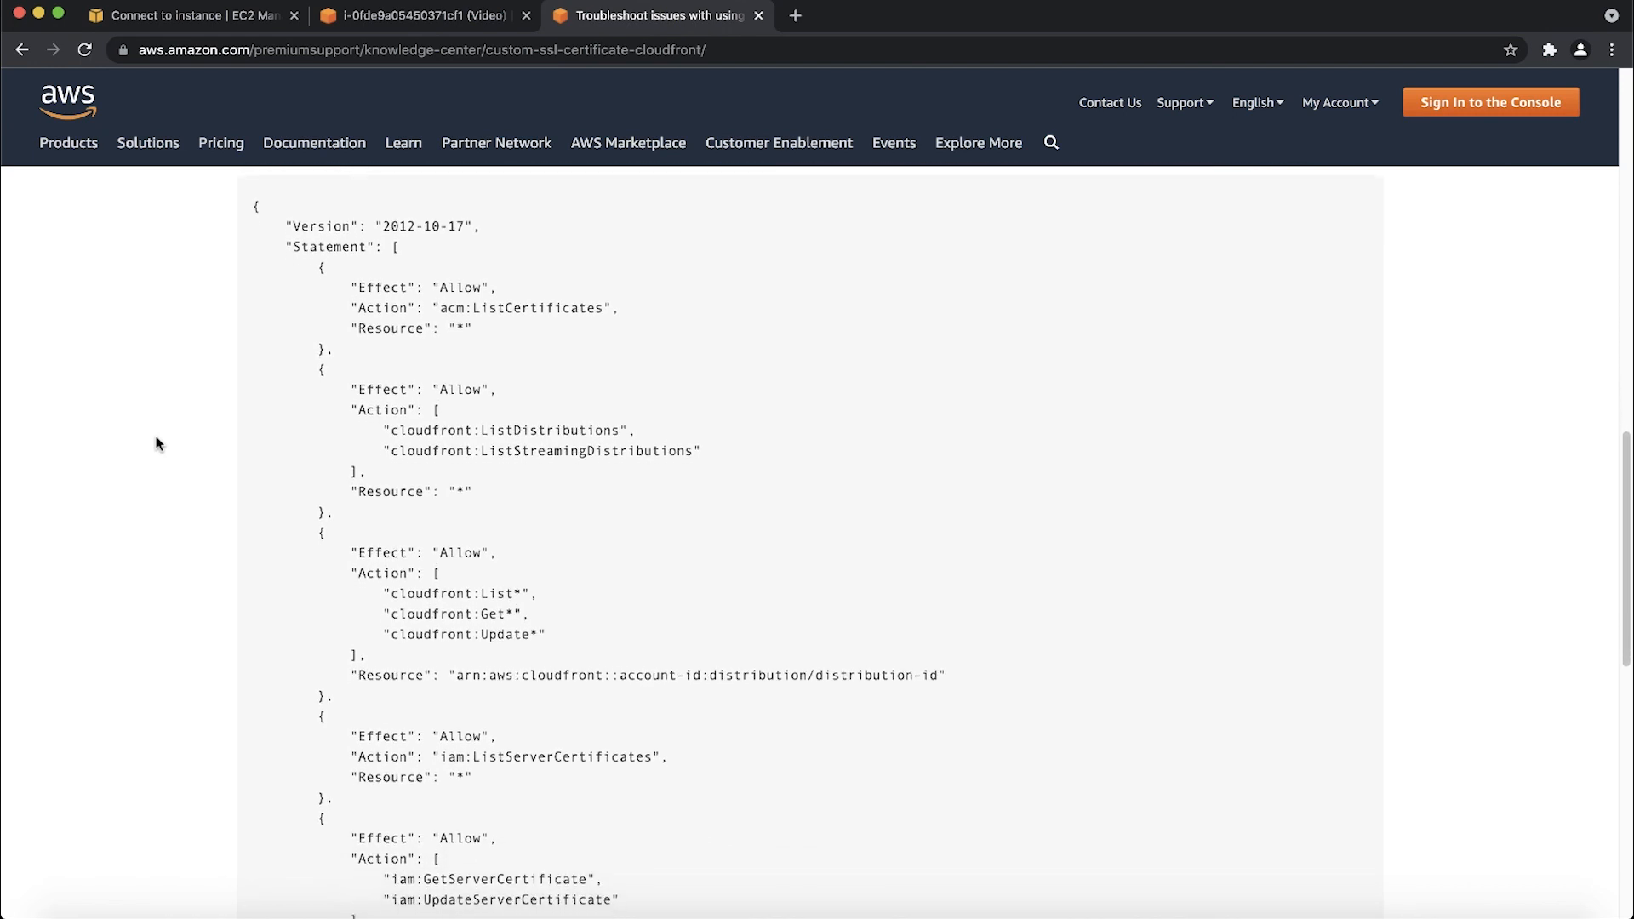
scroll(down, 3)
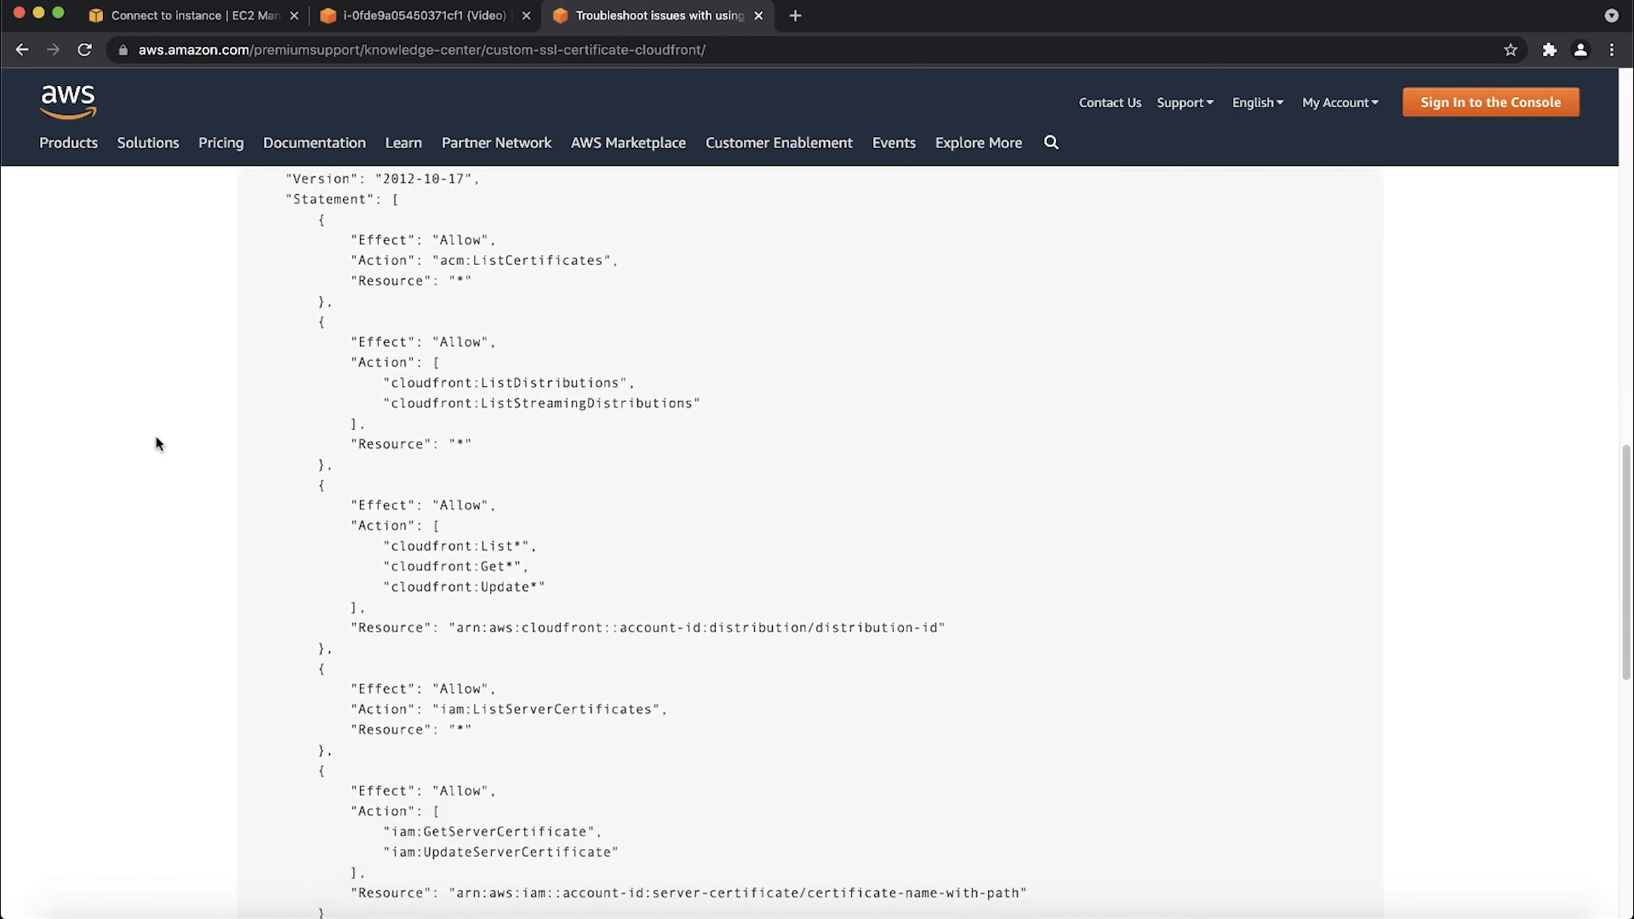
scroll(down, 3)
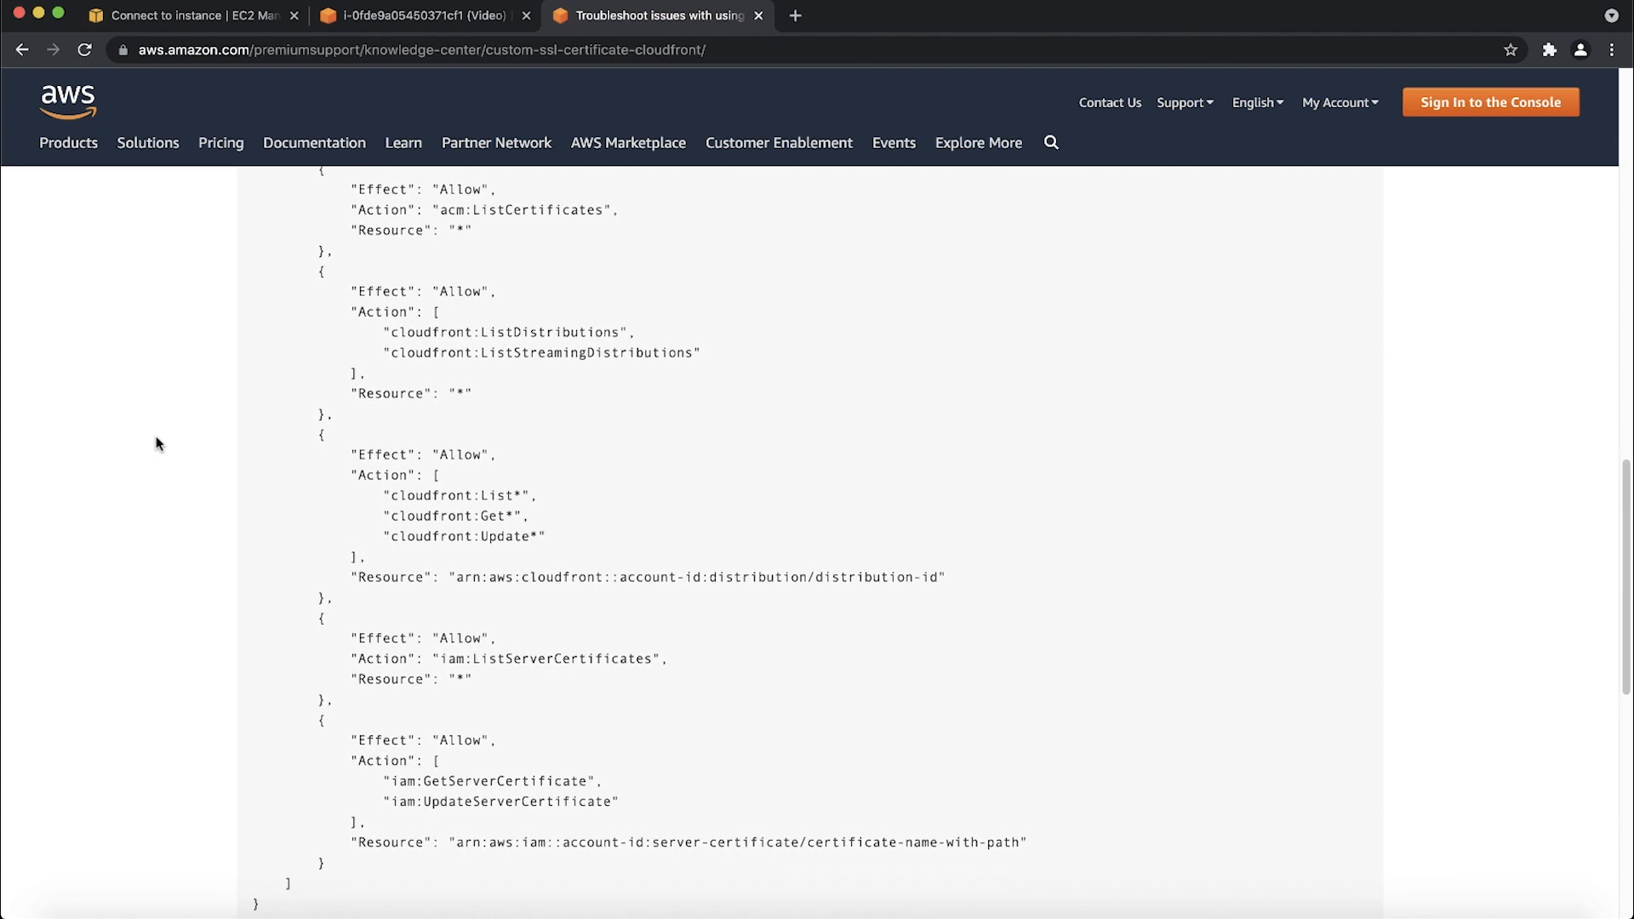
scroll(down, 3)
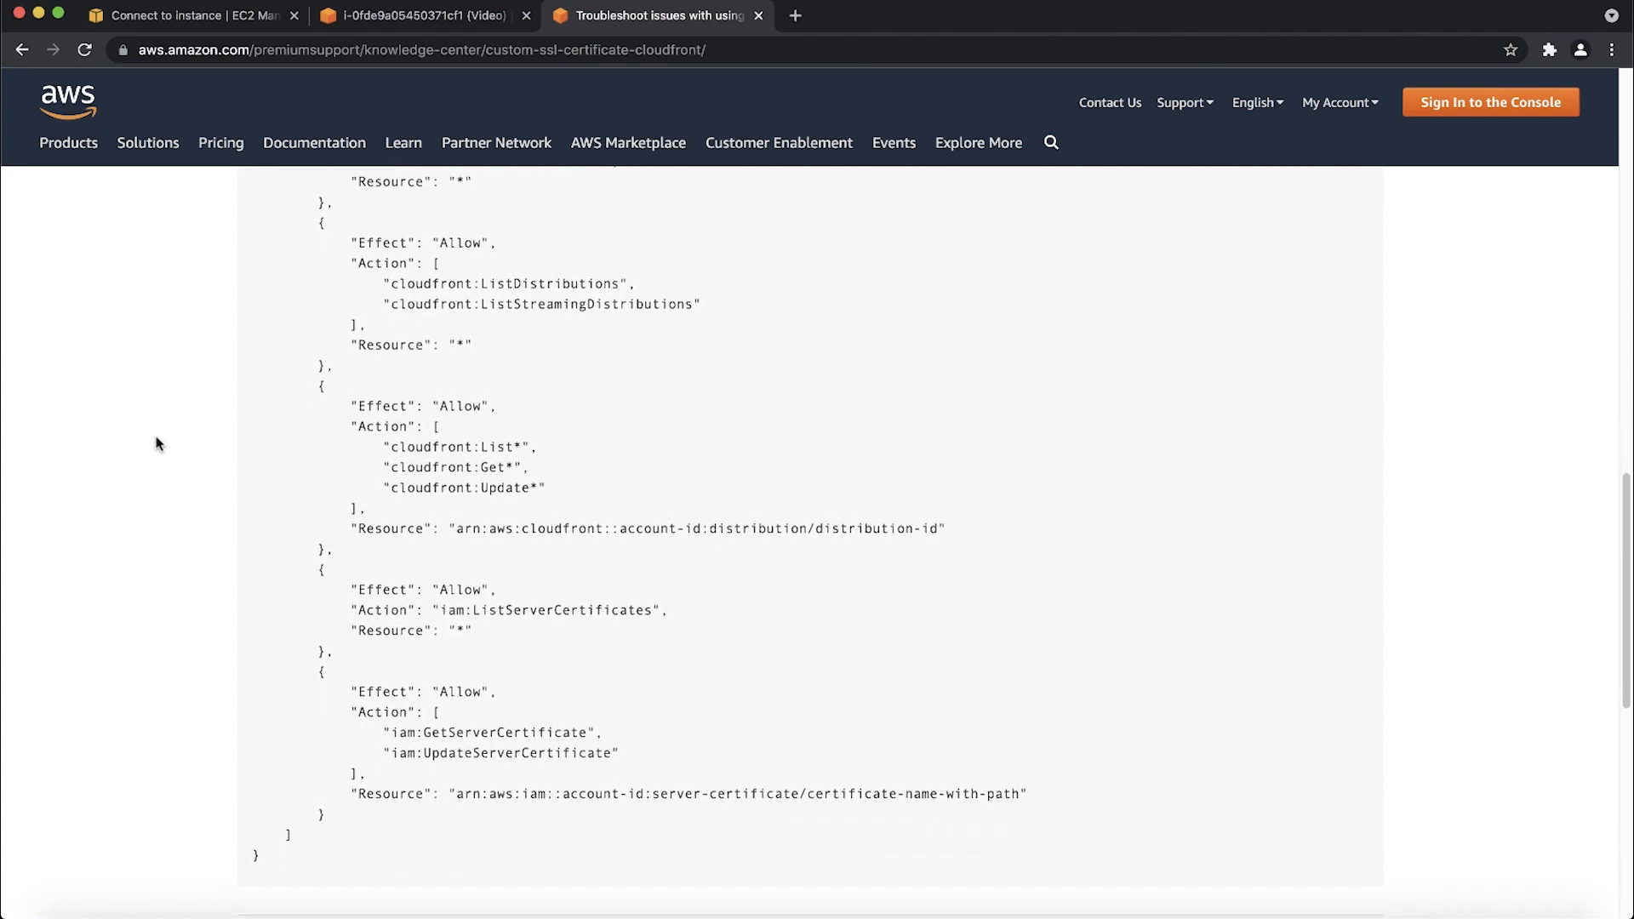
scroll(down, 3)
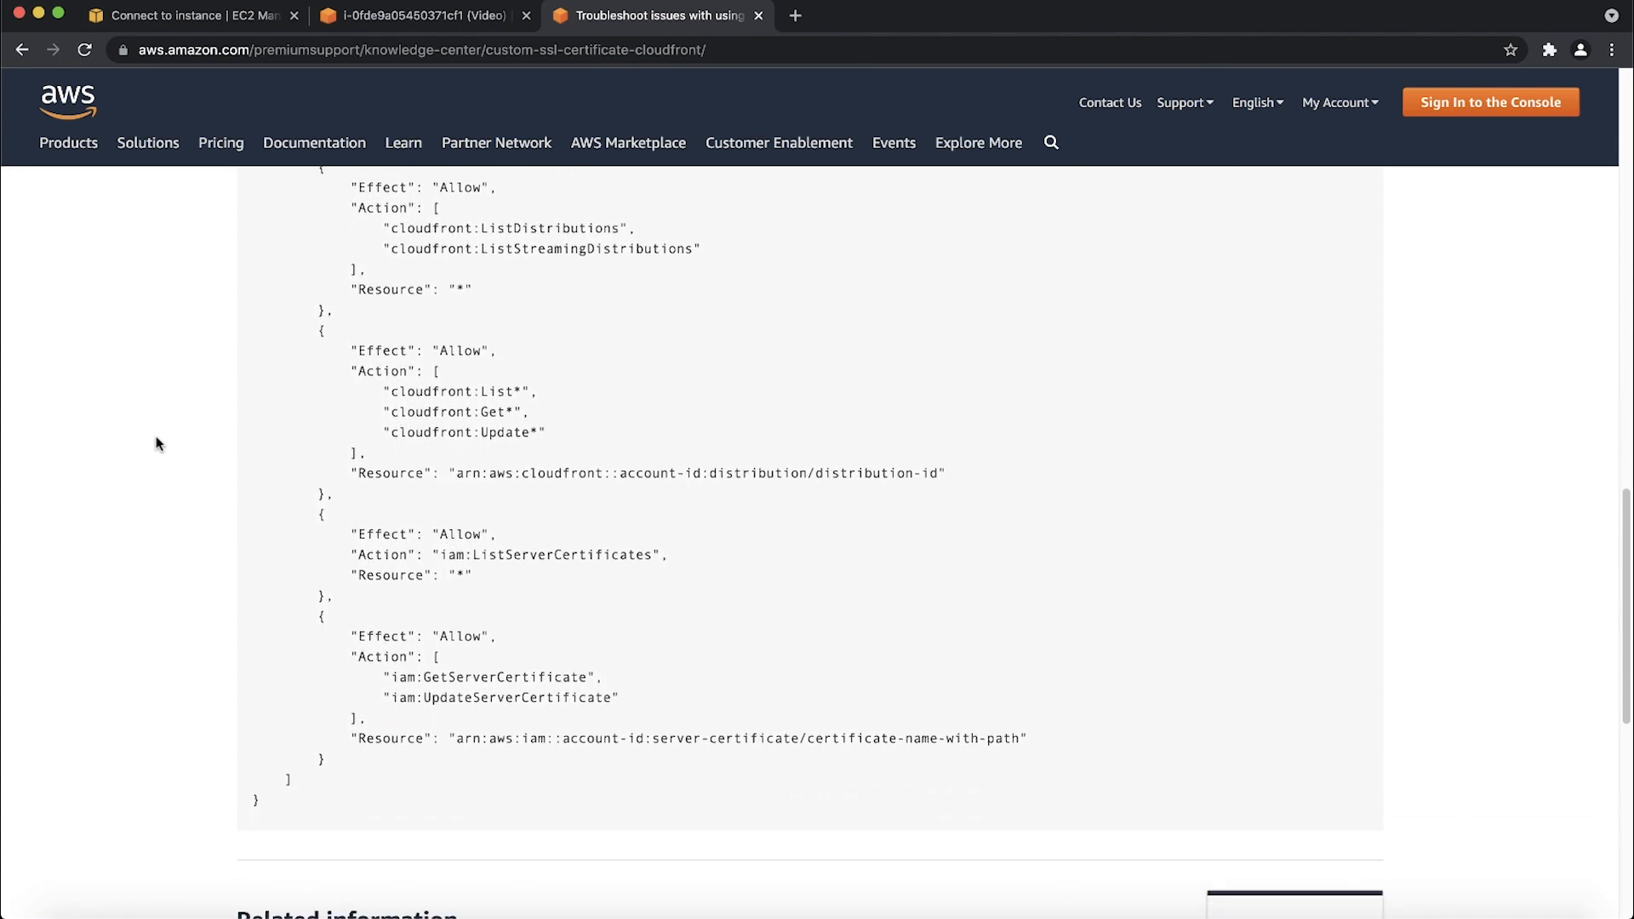
scroll(down, 3)
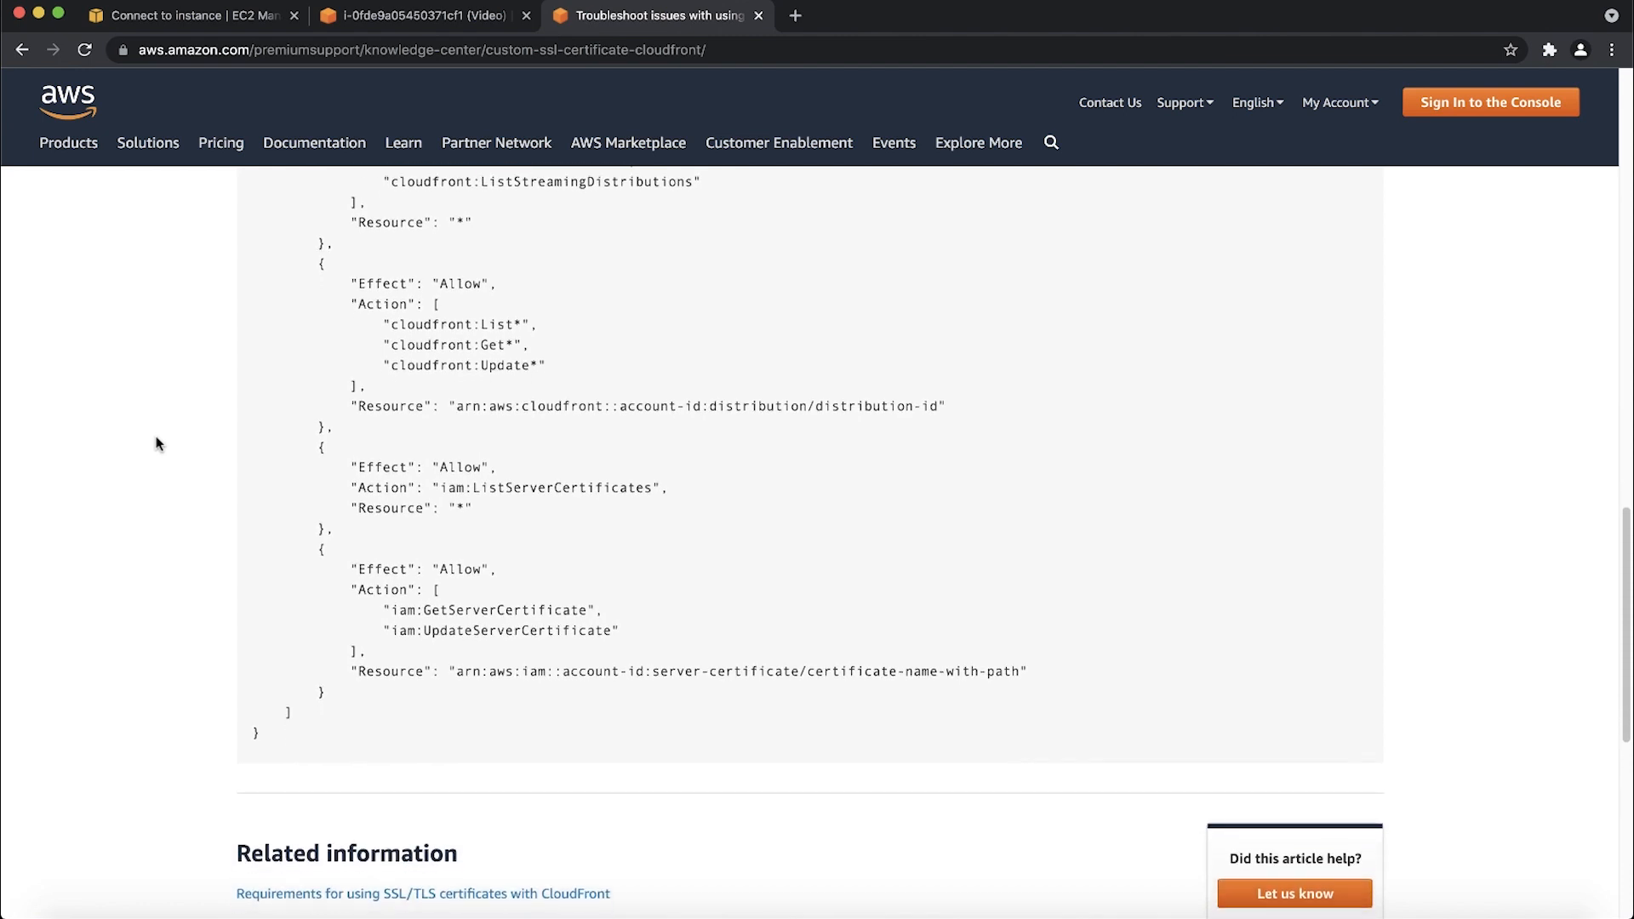